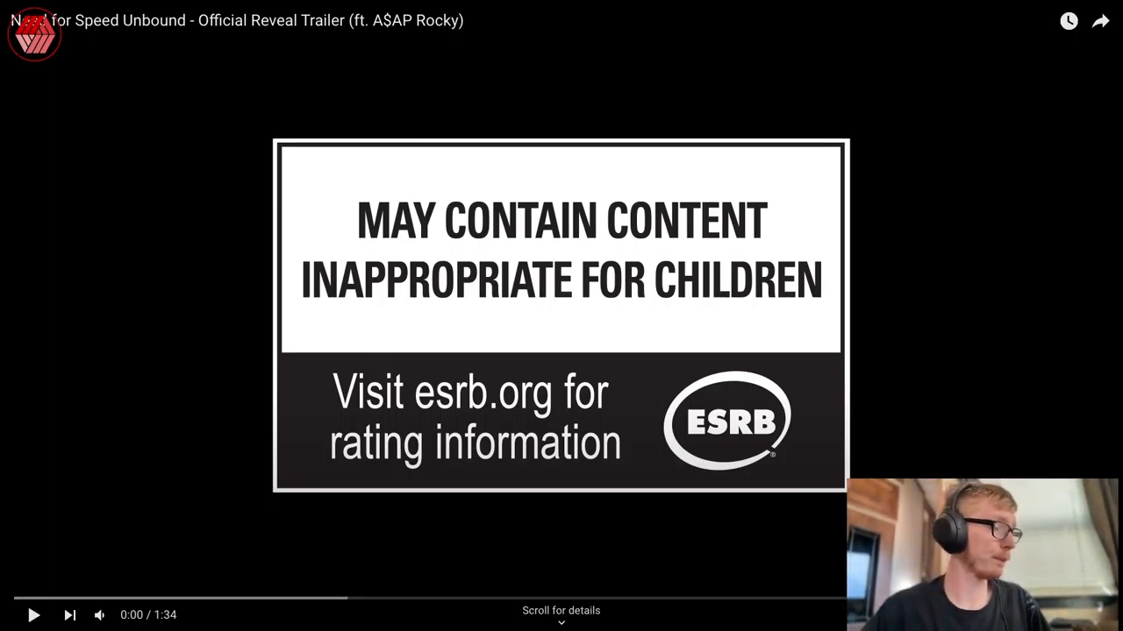
- Play the Need for Speed Unbound reveal trailer through to the Up next screen
left_click(33, 614)
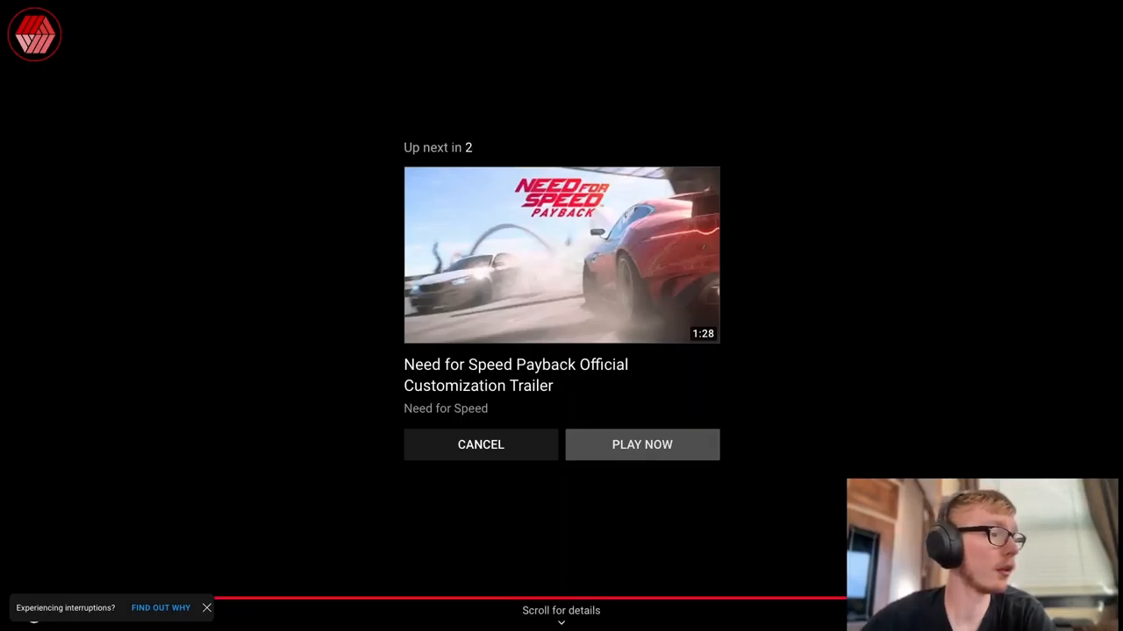
- Cancel autoplay of the Payback trailer and scroll to the description's EA pre-order link
left_click(481, 445)
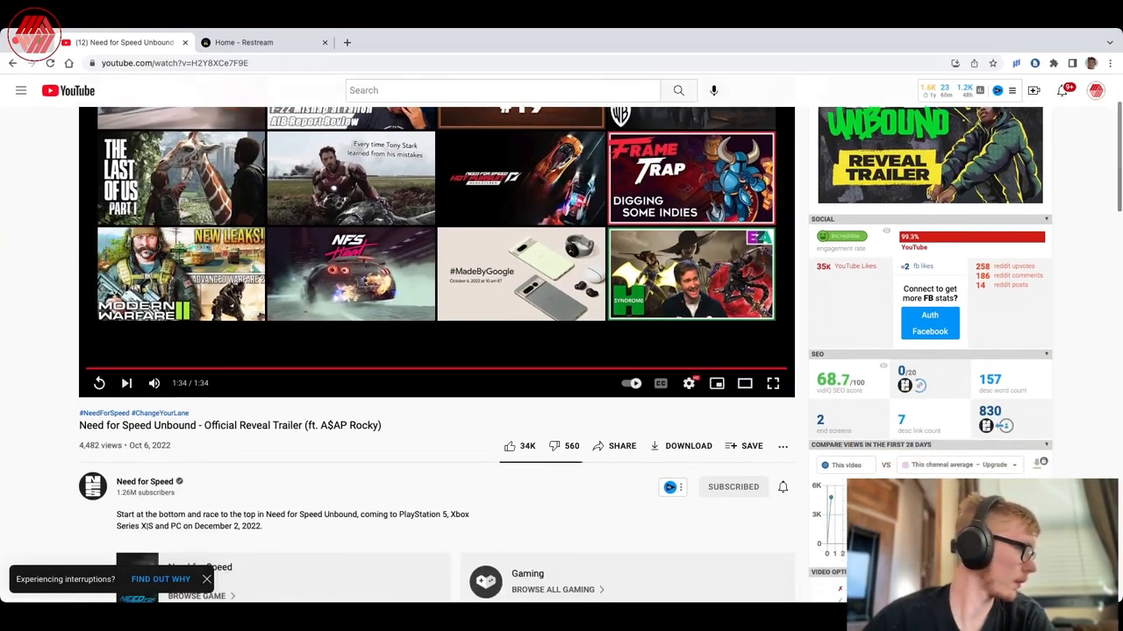
scroll("down", 3)
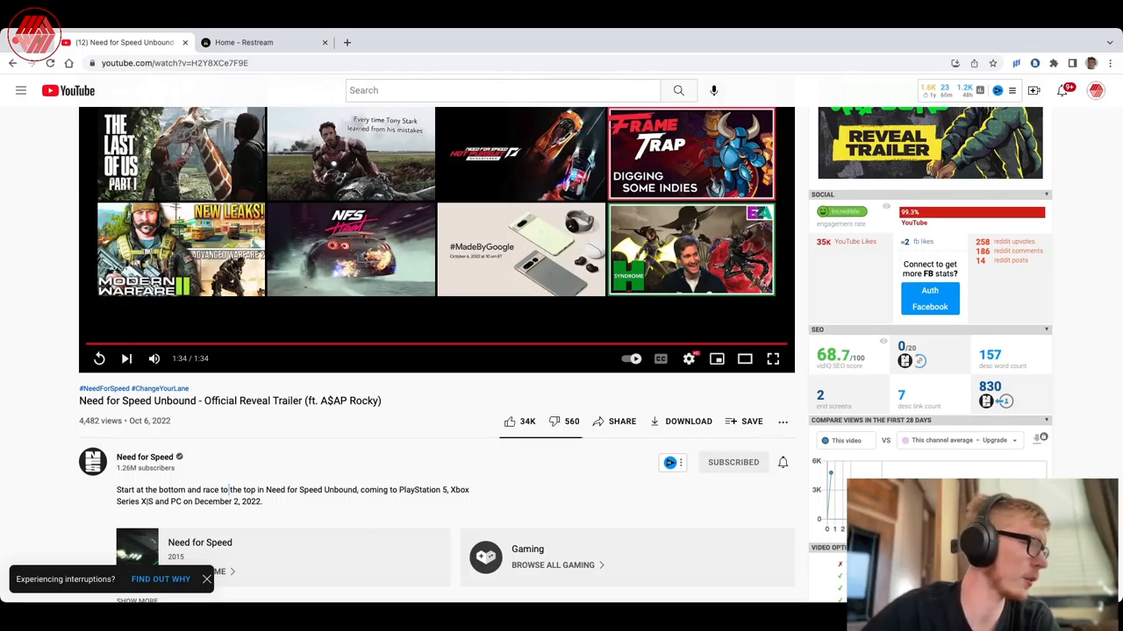
scroll("down", 3)
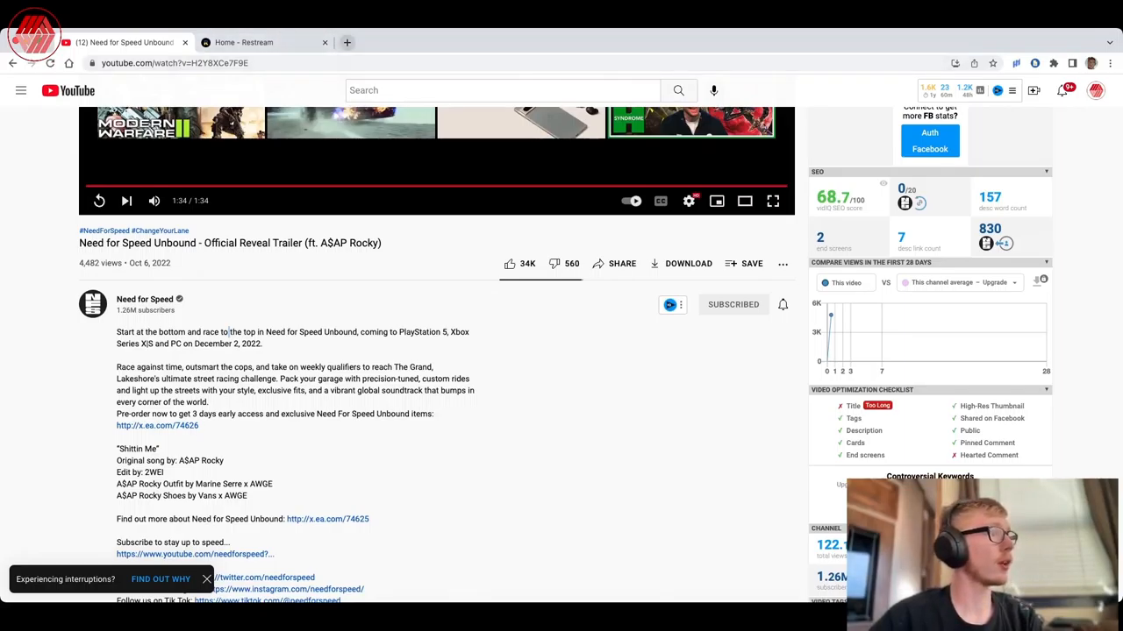
scroll("down", 3)
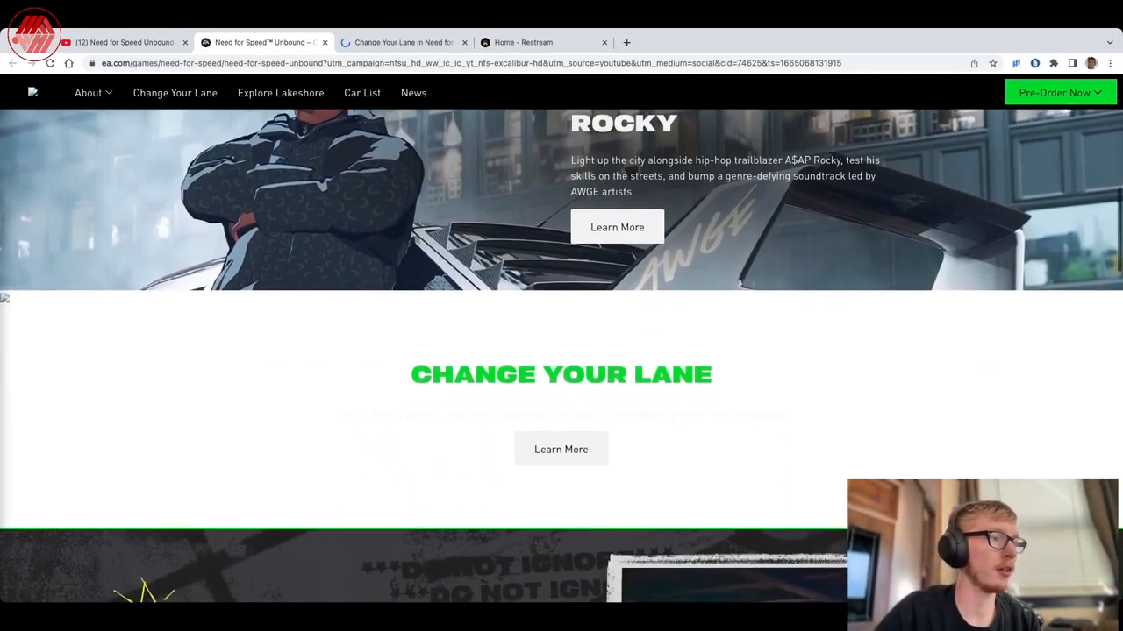
- Browse the Unbound page down to its pre-order section, opening linked pages in new tabs
scroll("down", 3)
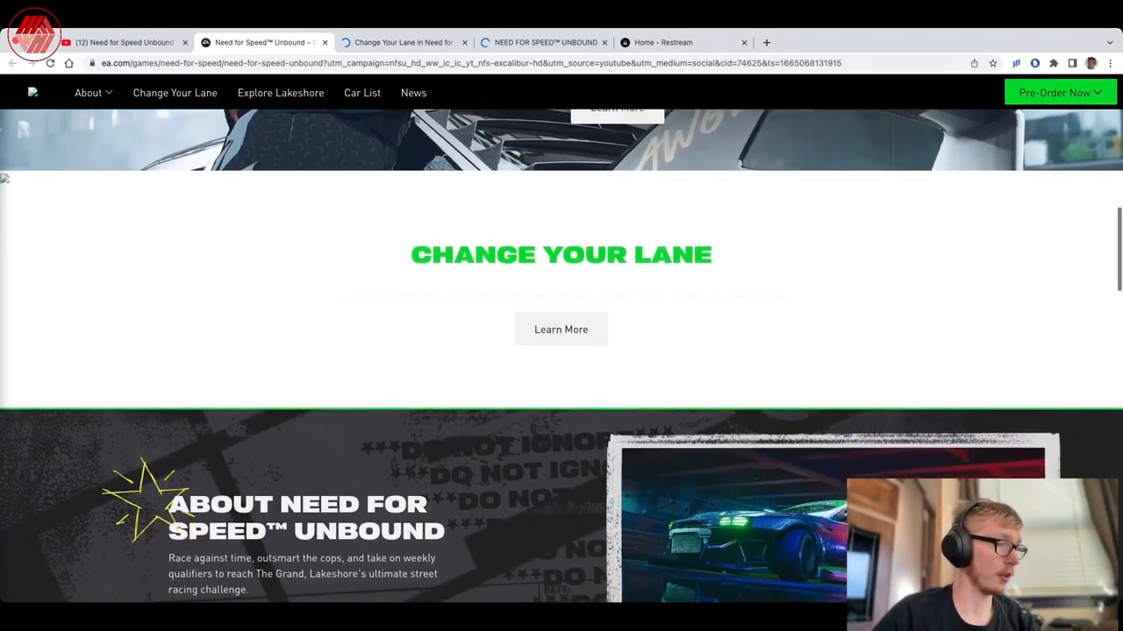
scroll("down", 3)
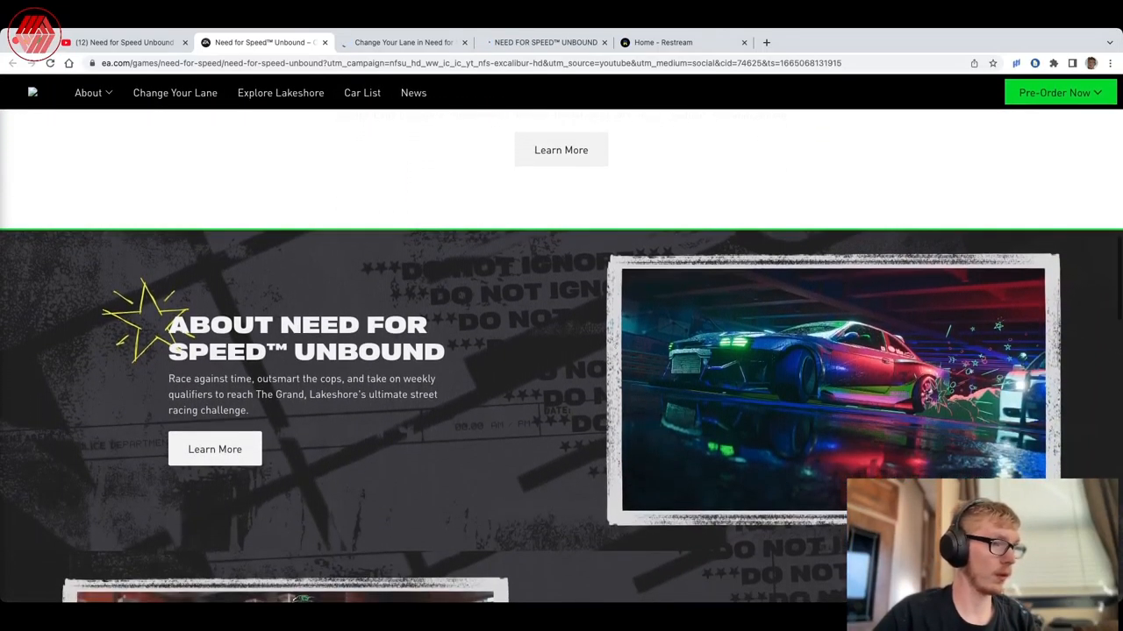
scroll("down", 3)
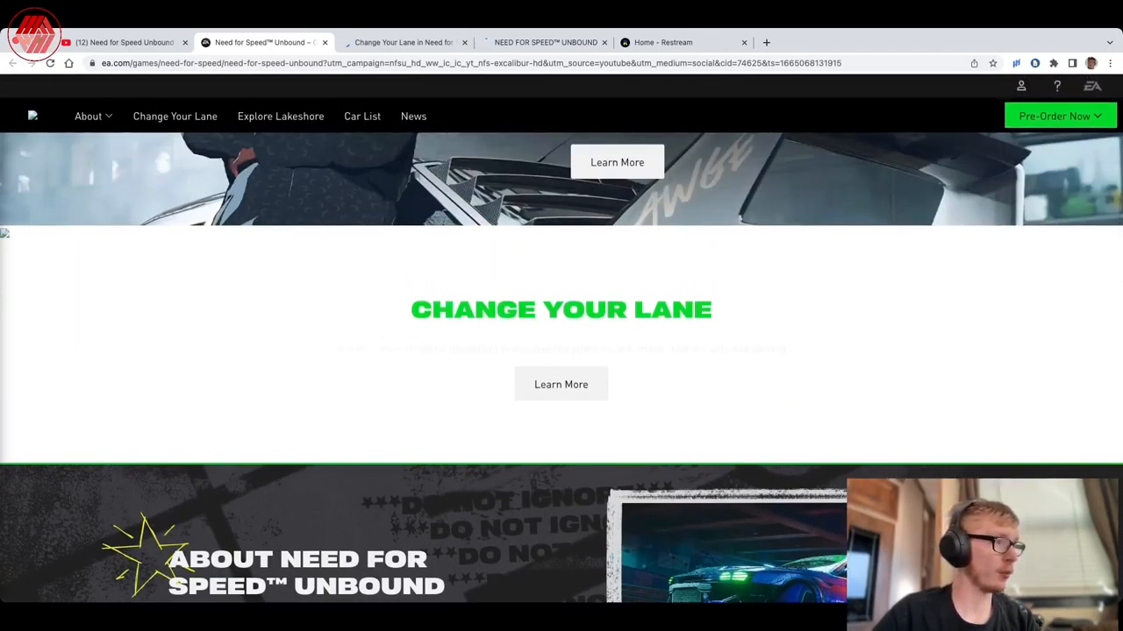
scroll("down", 3)
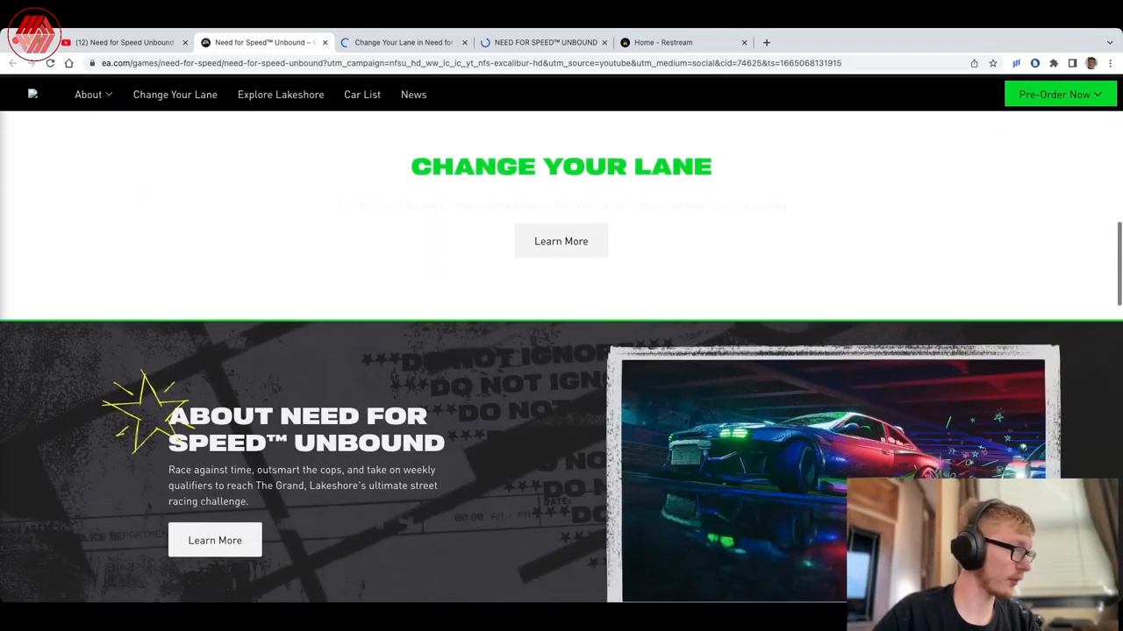
scroll("down", 3)
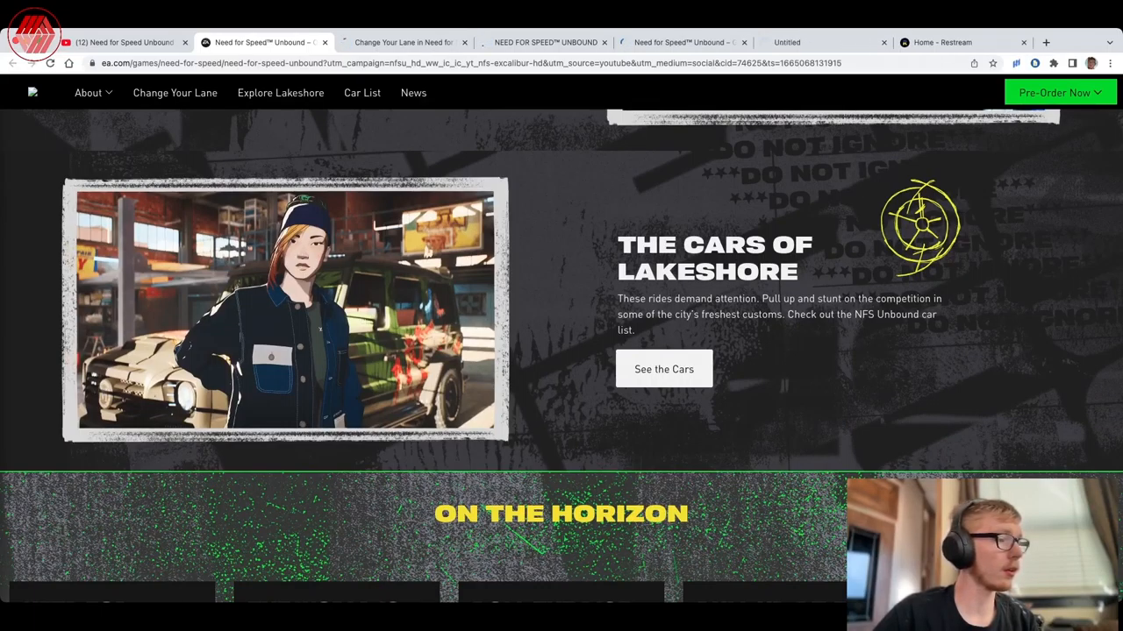
scroll("down", 3)
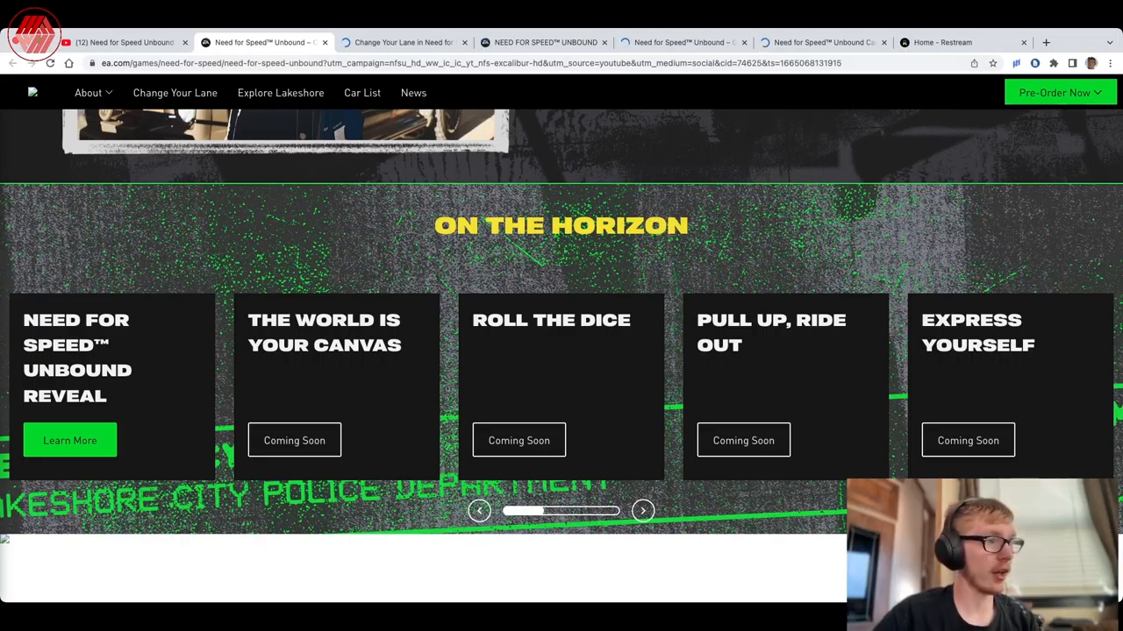
scroll("down", 3)
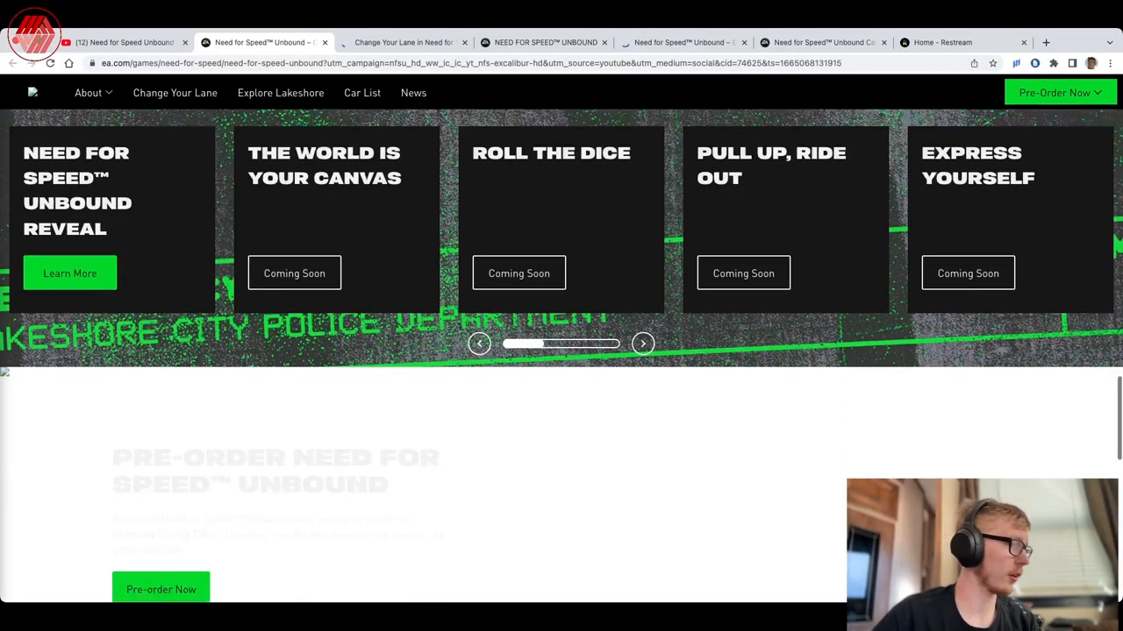
scroll("down", 3)
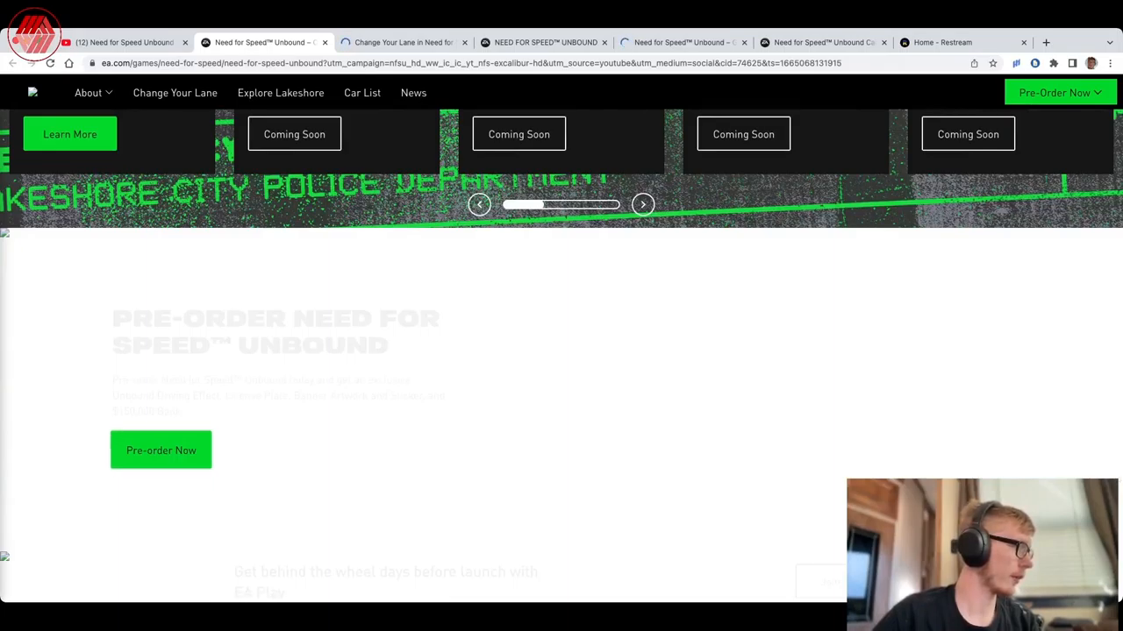
scroll("down", 3)
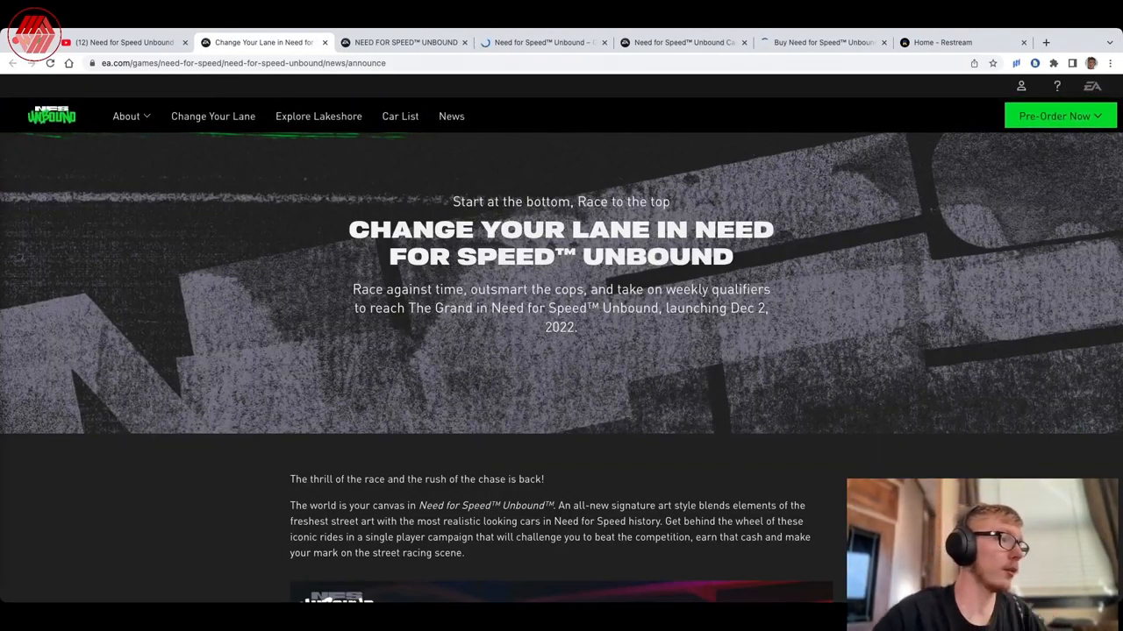
- Read the Change Your Lane article past its key art to the Lakeshore City paragraphs
scroll("down", 3)
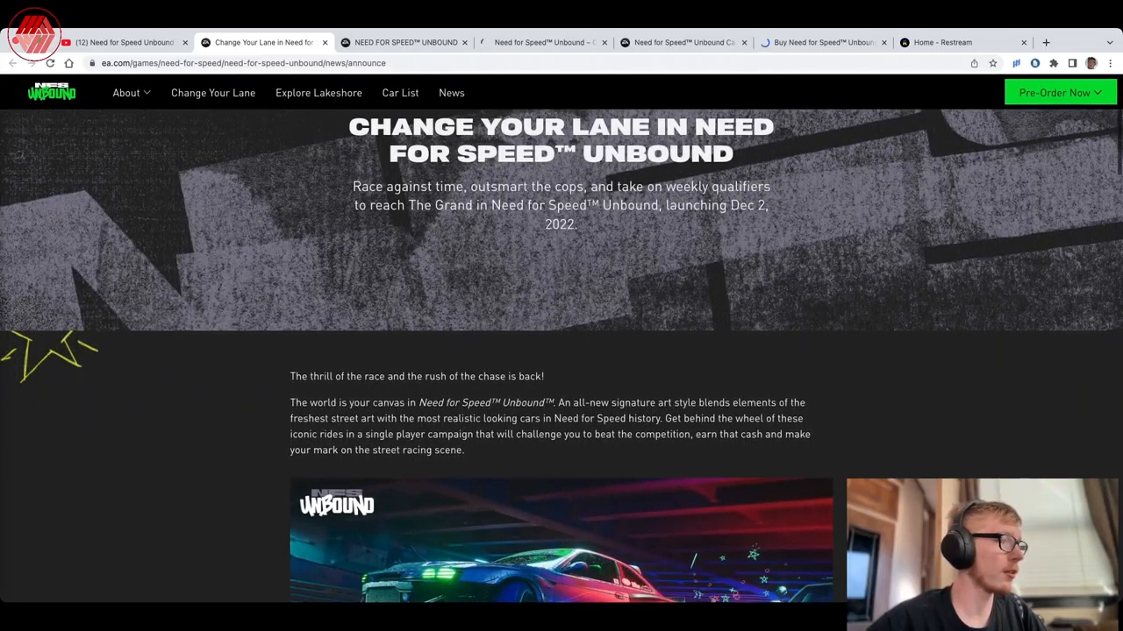
scroll("down", 3)
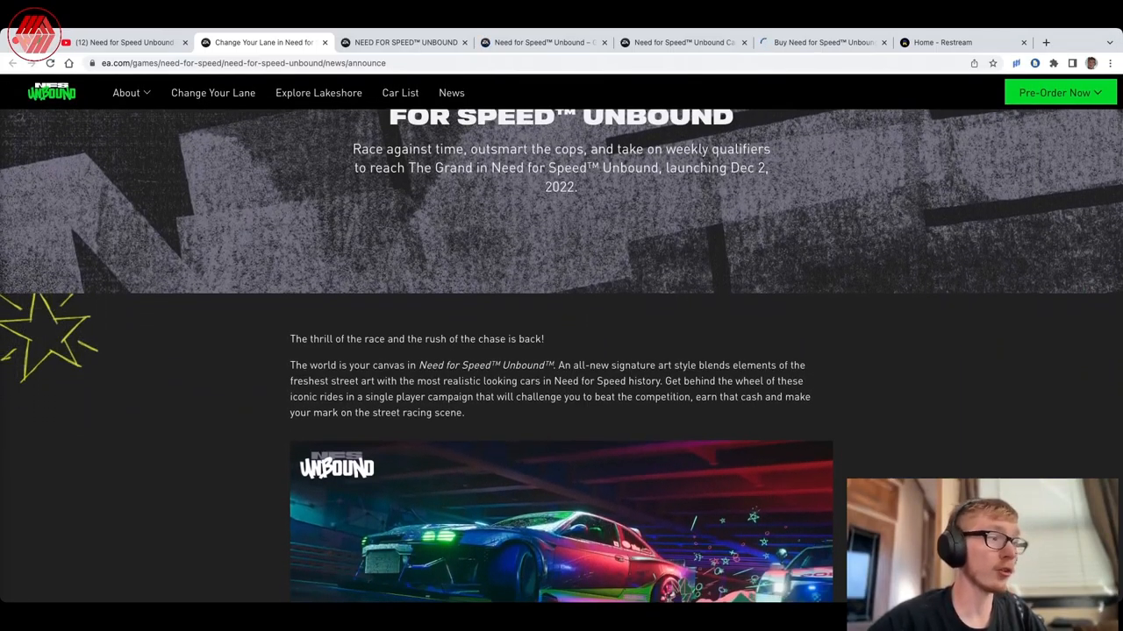
scroll("down", 3)
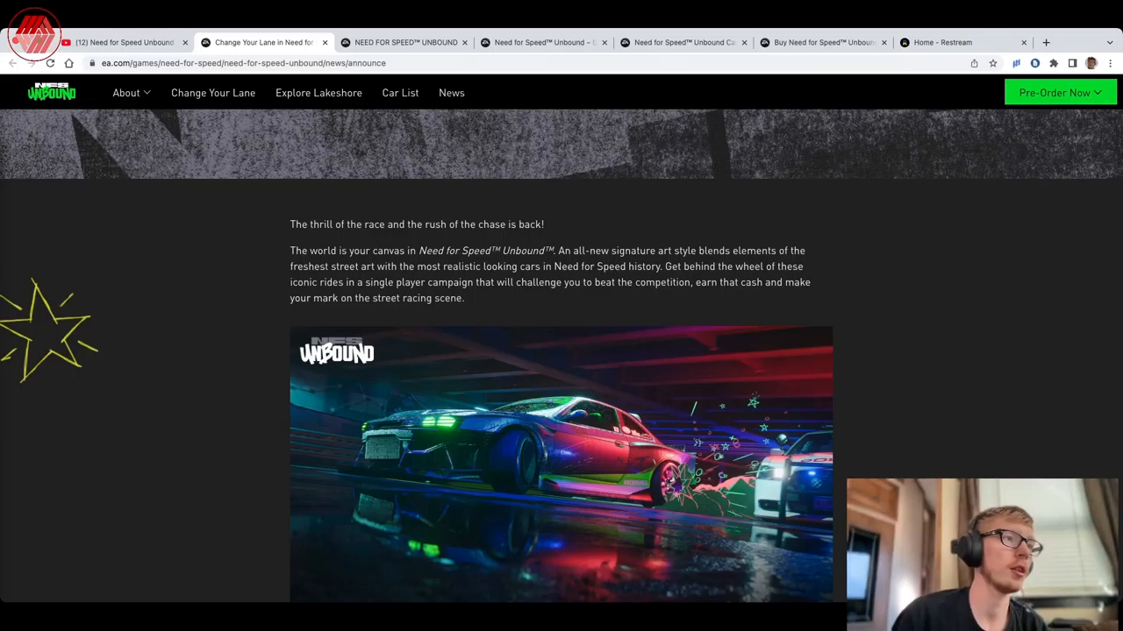
scroll("down", 3)
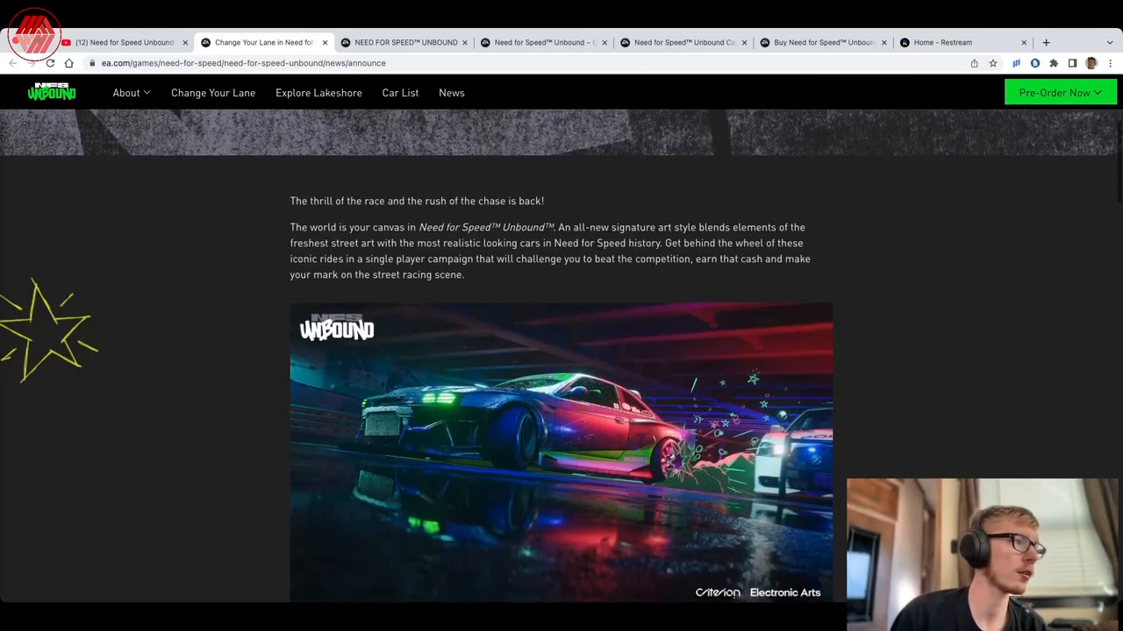
scroll("down", 3)
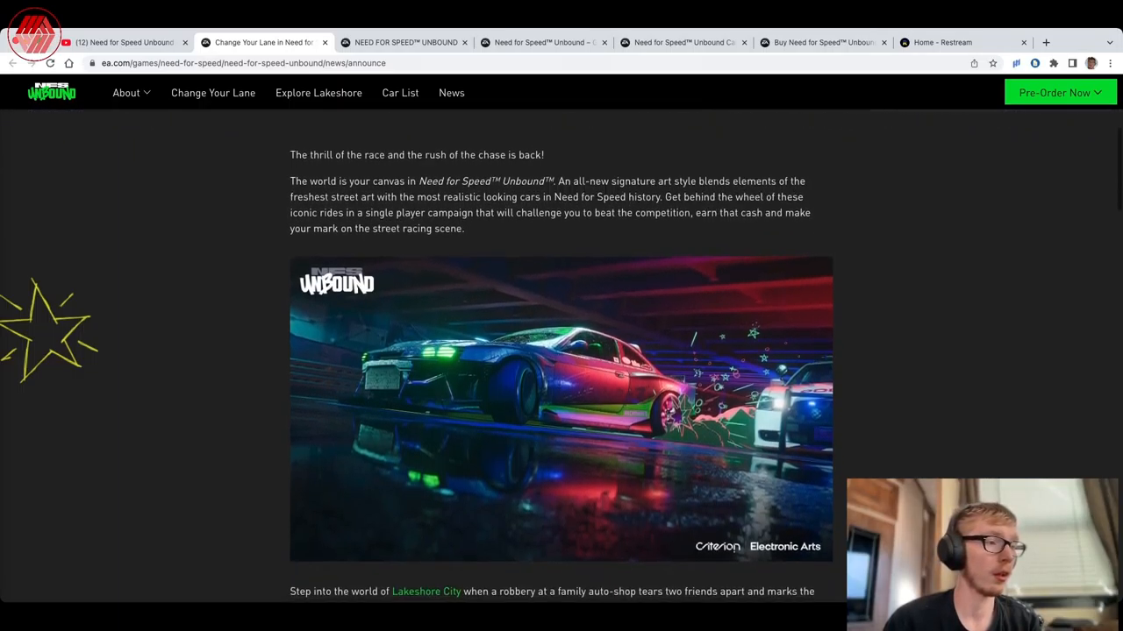
scroll("down", 3)
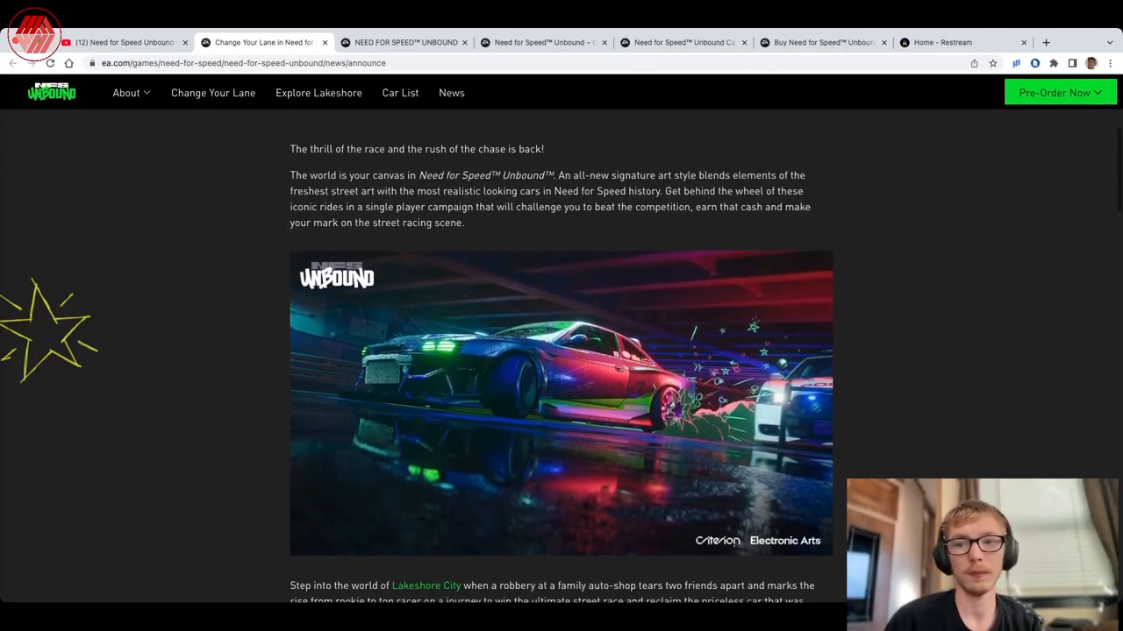
scroll("down", 3)
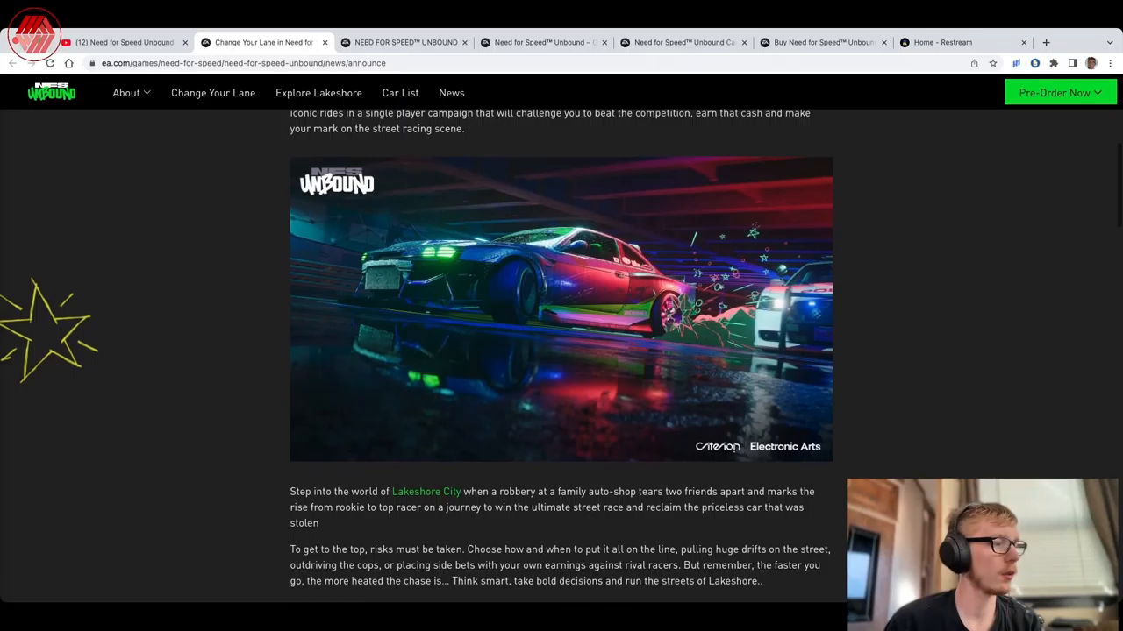
scroll("down", 3)
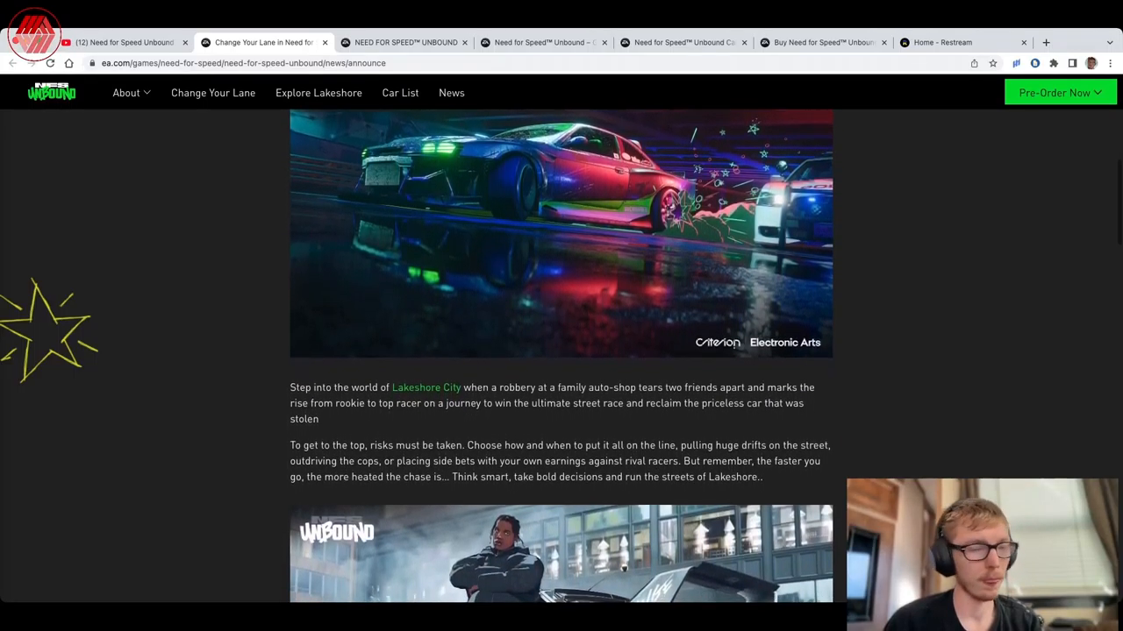
scroll("down", 3)
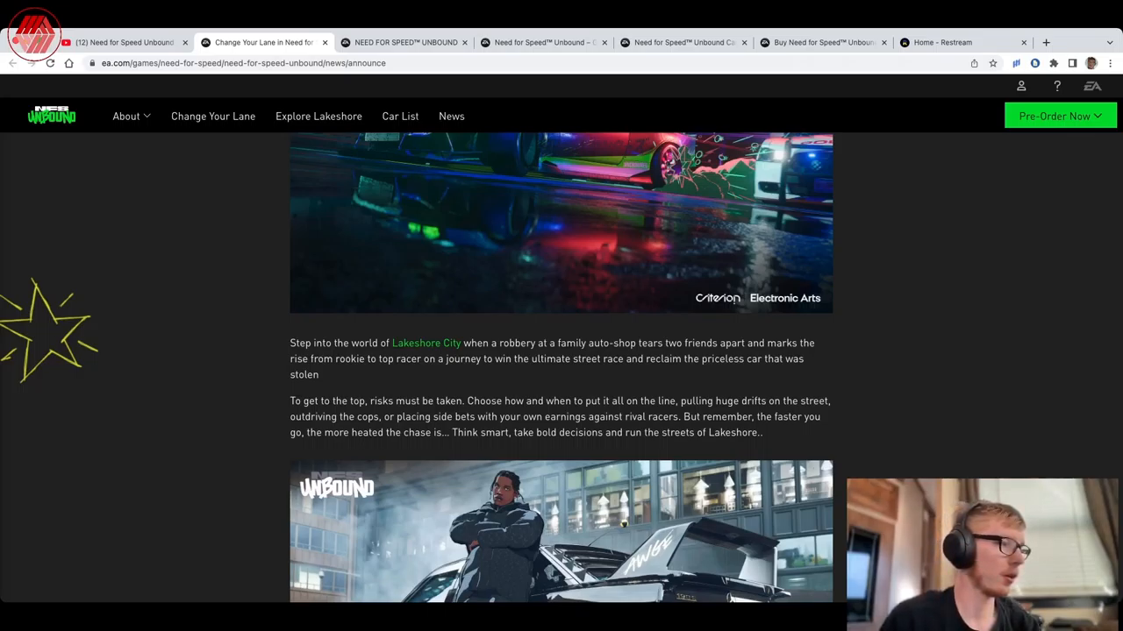
- Read on through the middle of the Unbound announcement article's story and feature paragraphs
scroll("down", 3)
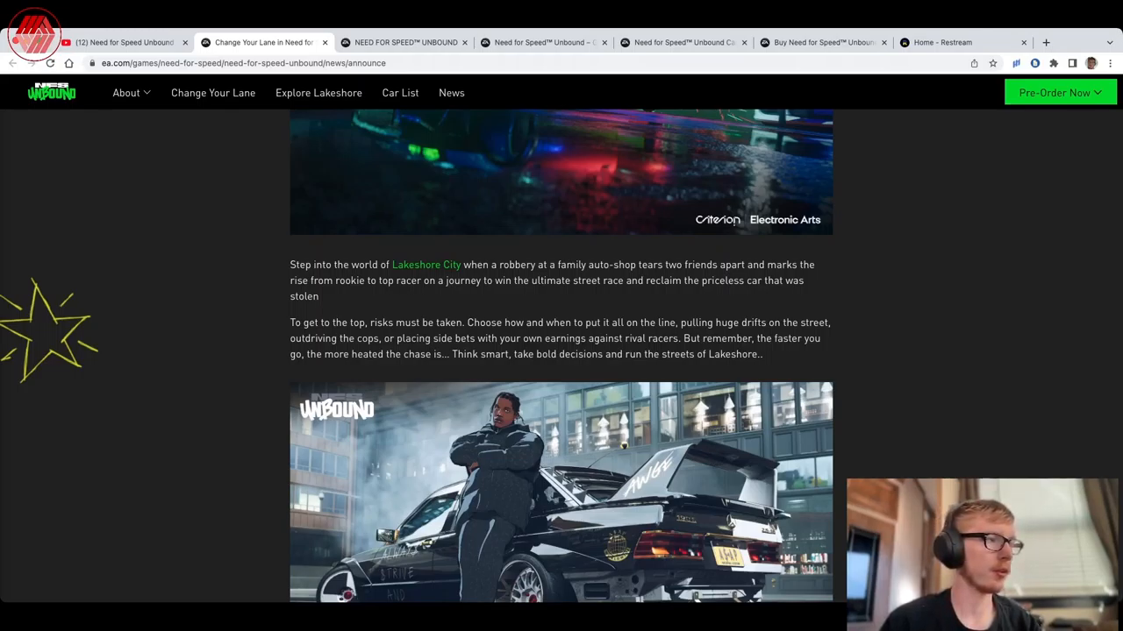
scroll("down", 3)
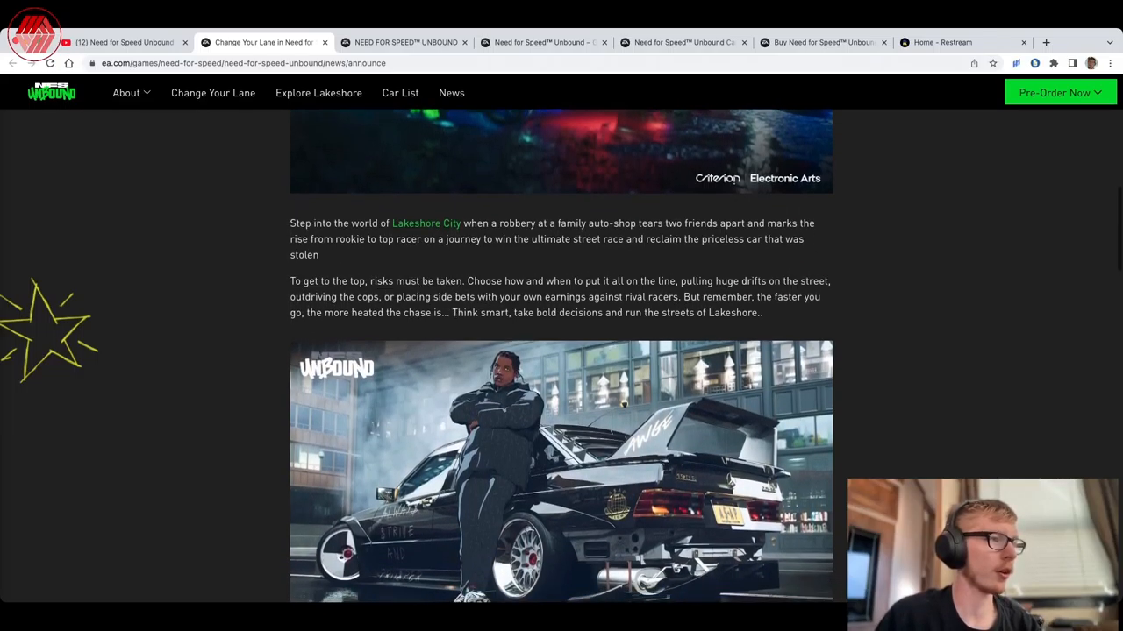
scroll("down", 3)
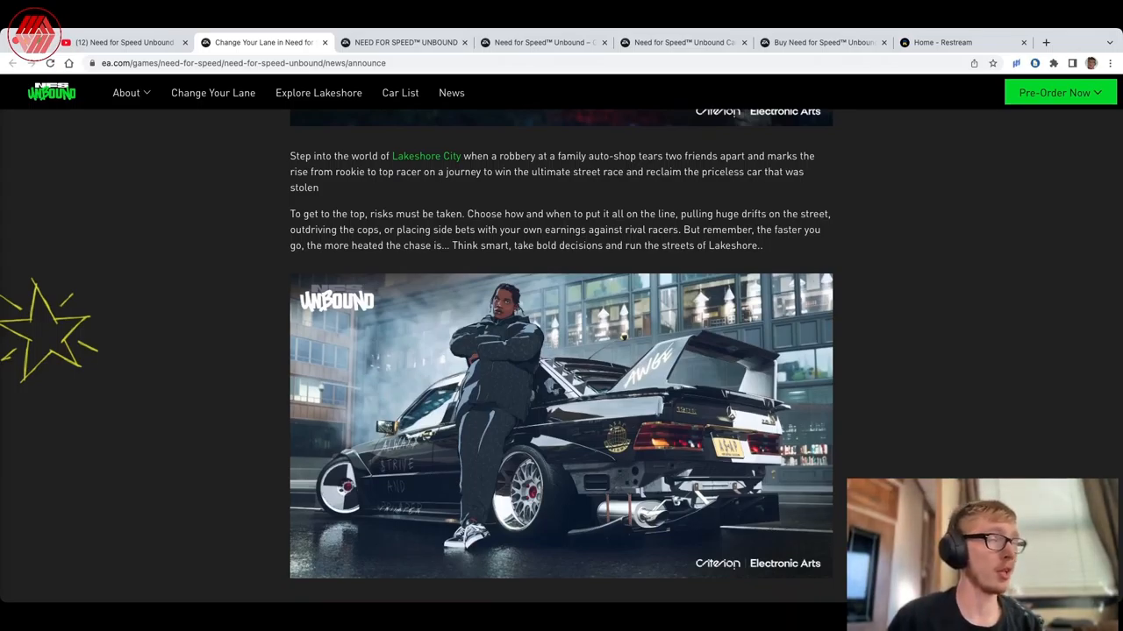
scroll("down", 3)
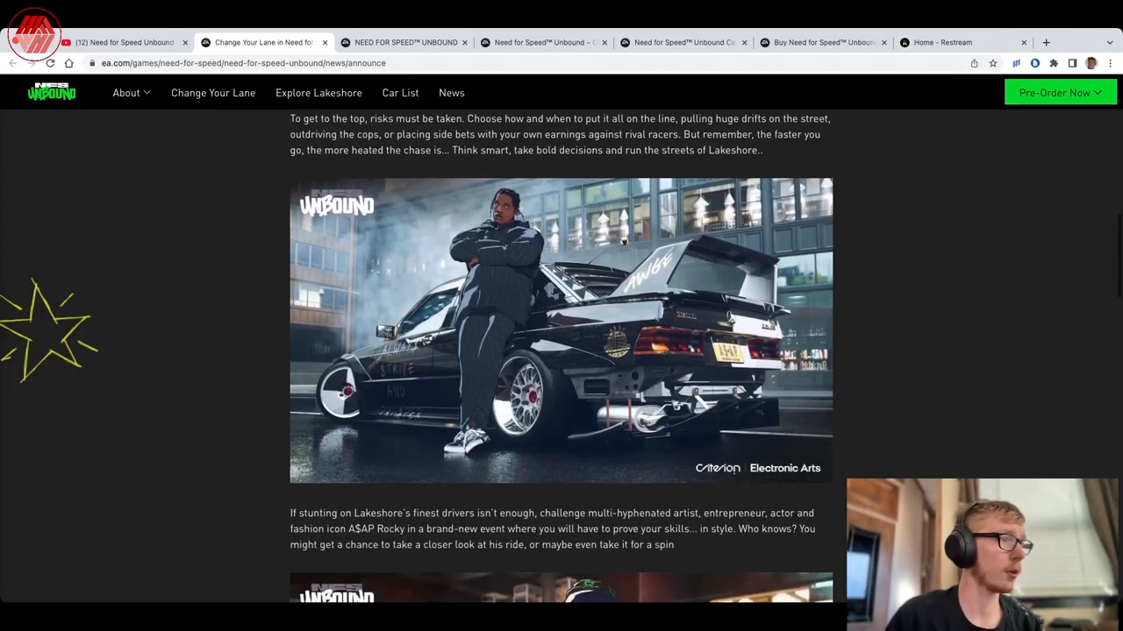
scroll("down", 3)
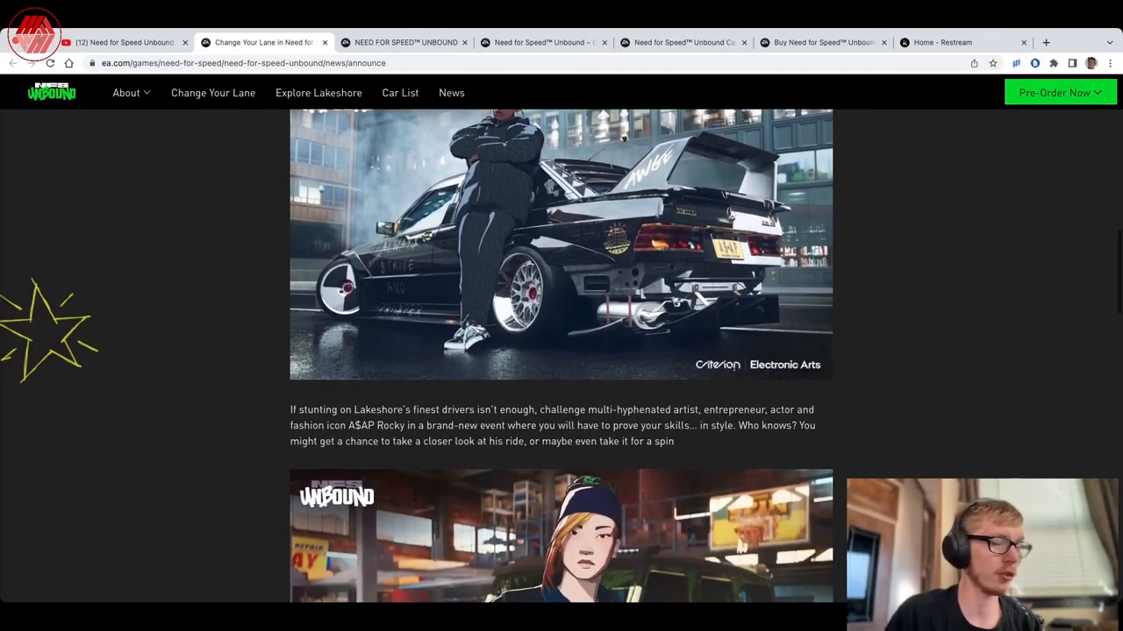
scroll("down", 3)
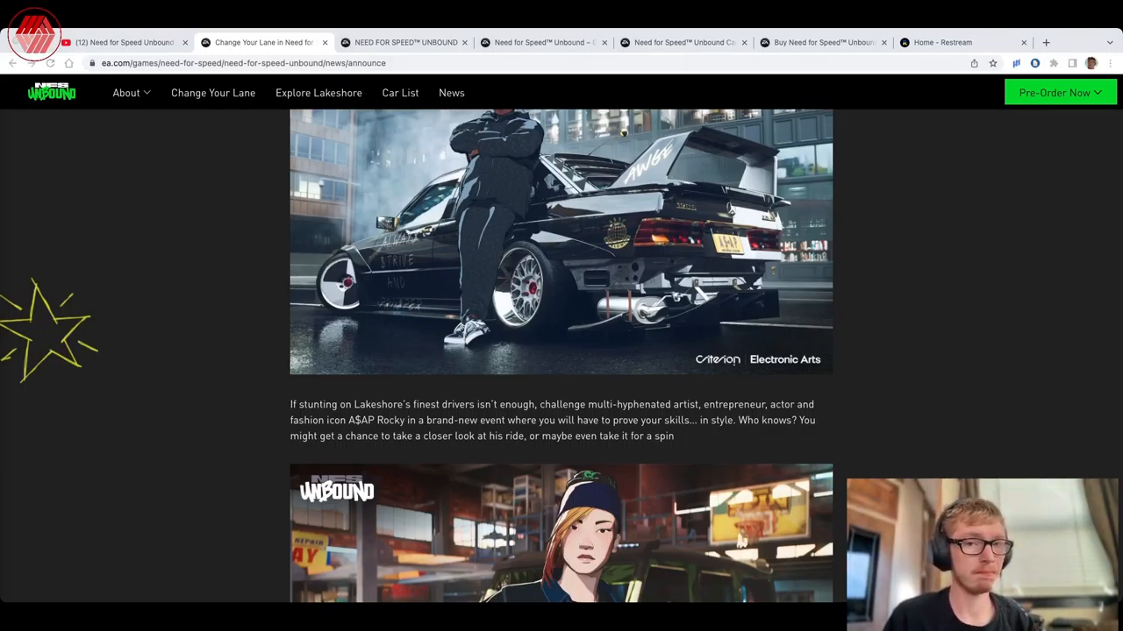
scroll("down", 3)
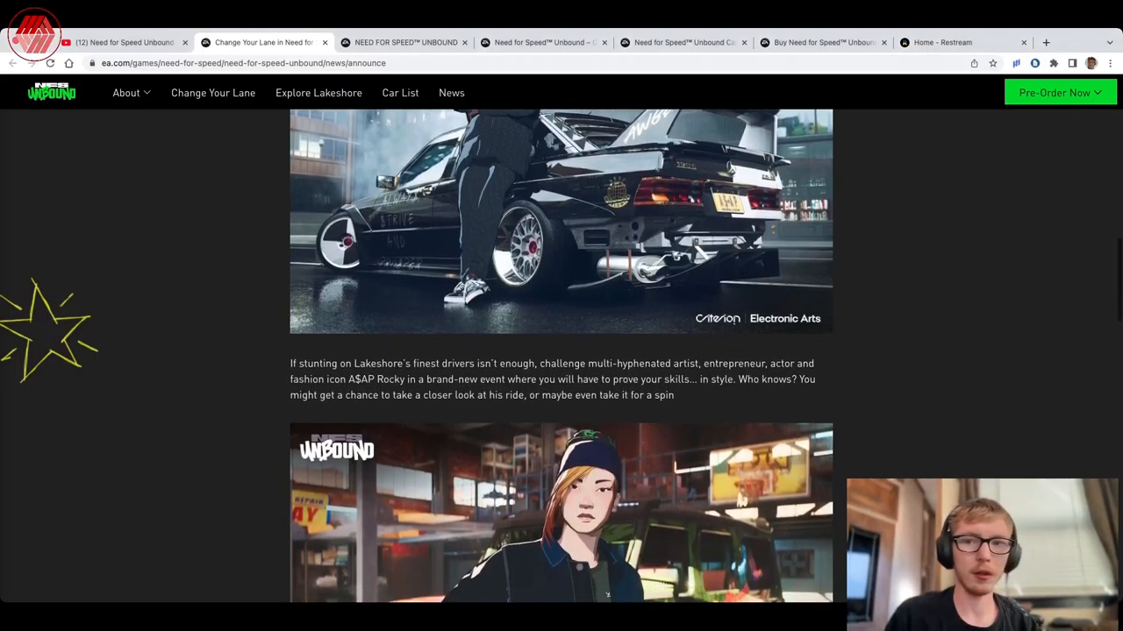
scroll("down", 3)
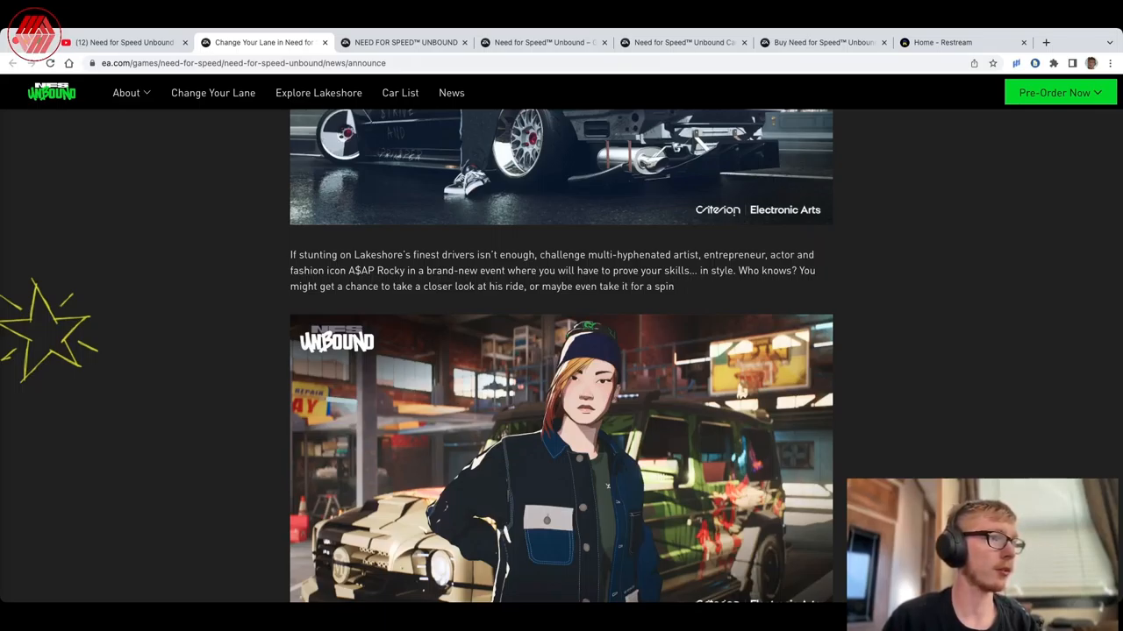
scroll("down", 3)
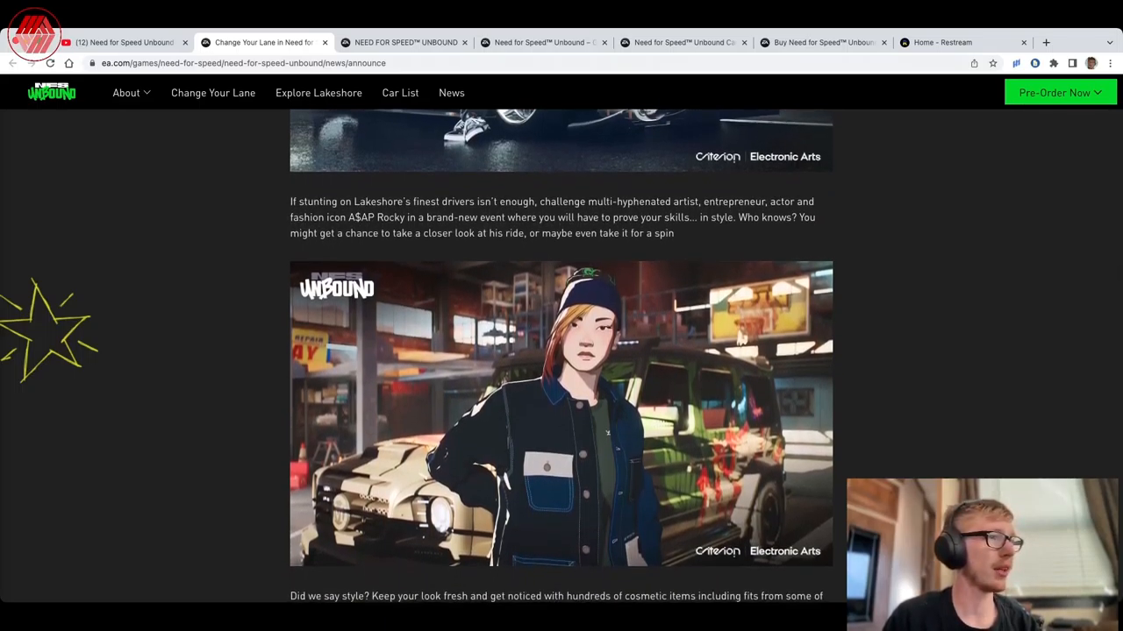
scroll("down", 3)
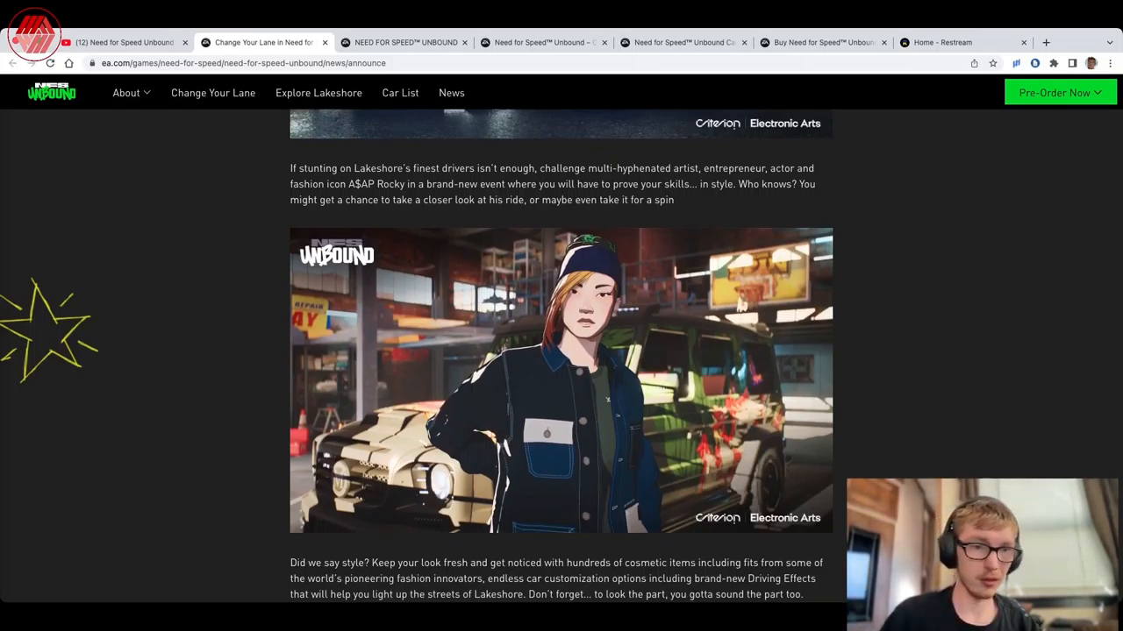
scroll("down", 3)
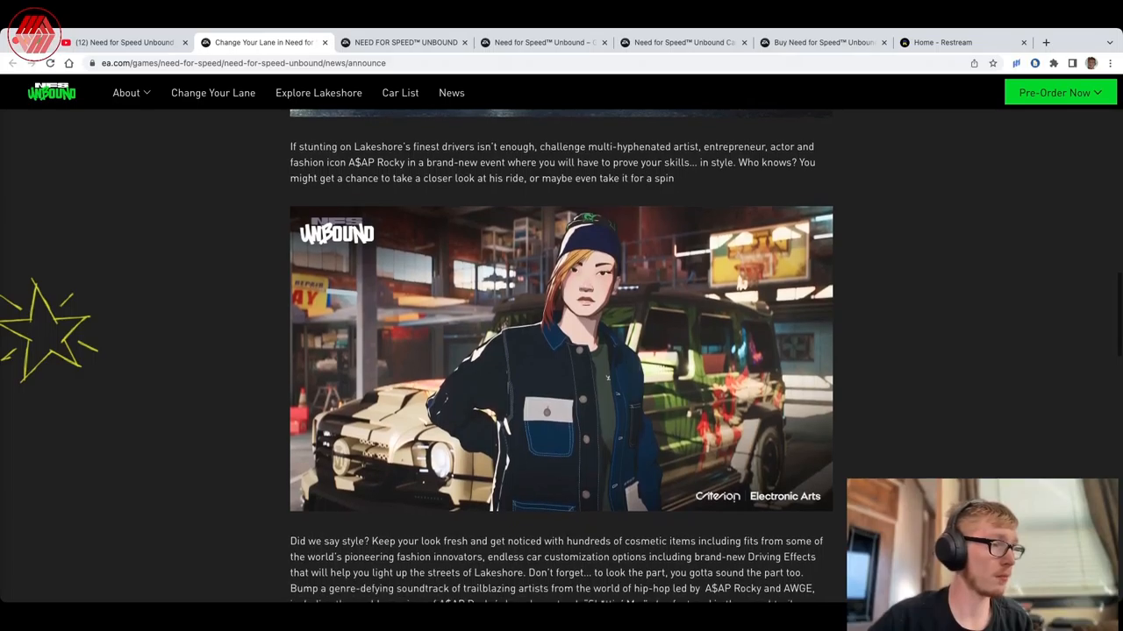
scroll("down", 3)
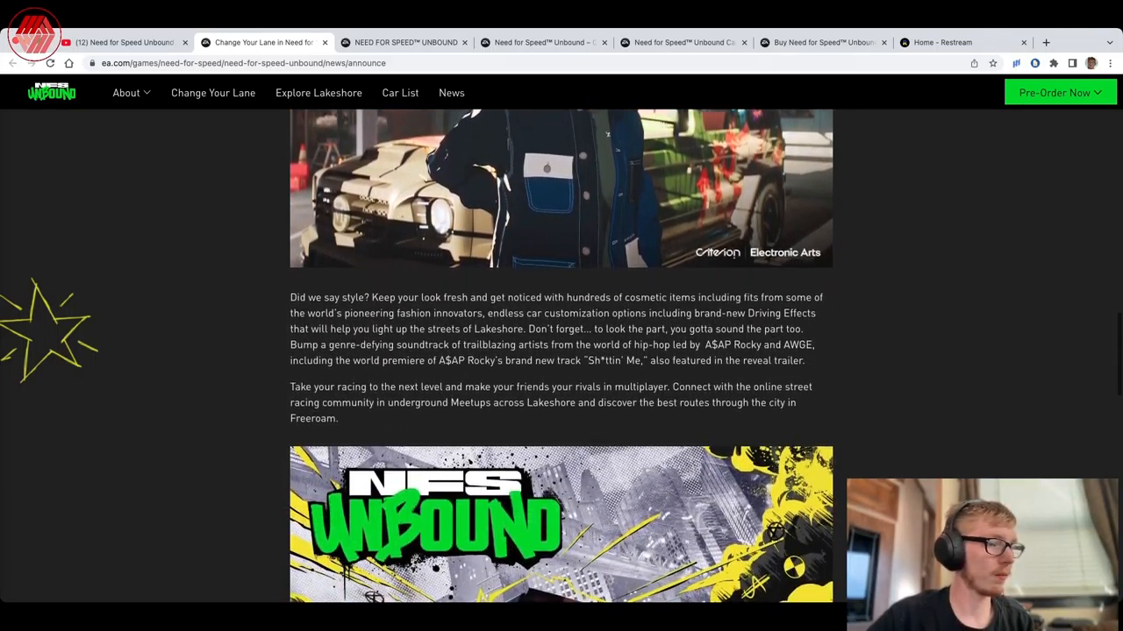
- Finish the article to its end and reach the Drop 1 lane-changers page
scroll("down", 3)
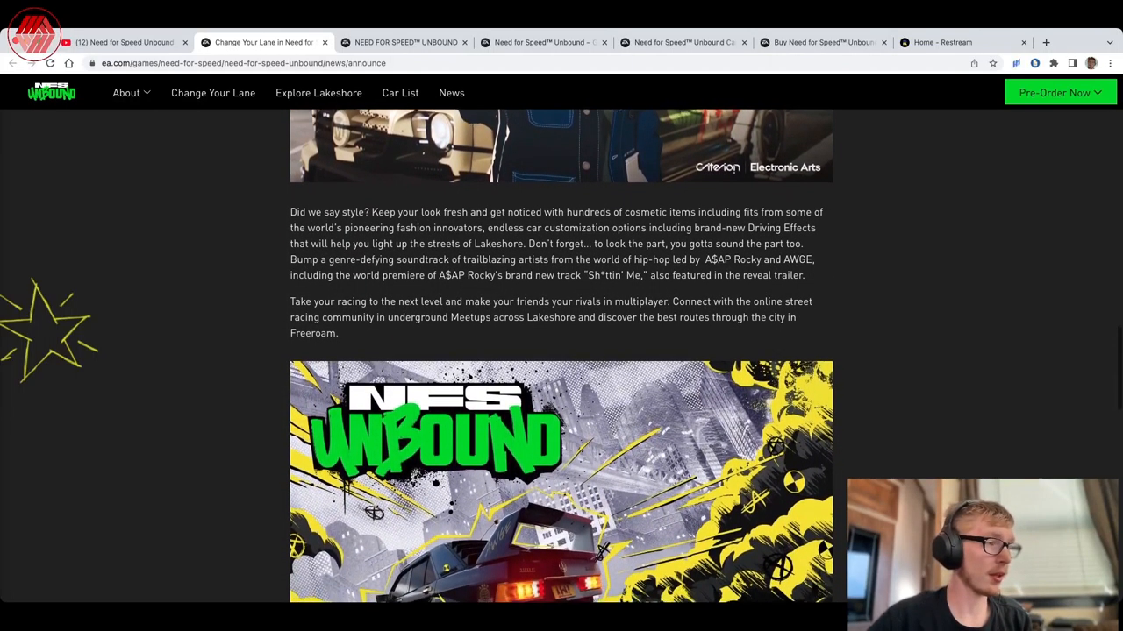
scroll("down", 3)
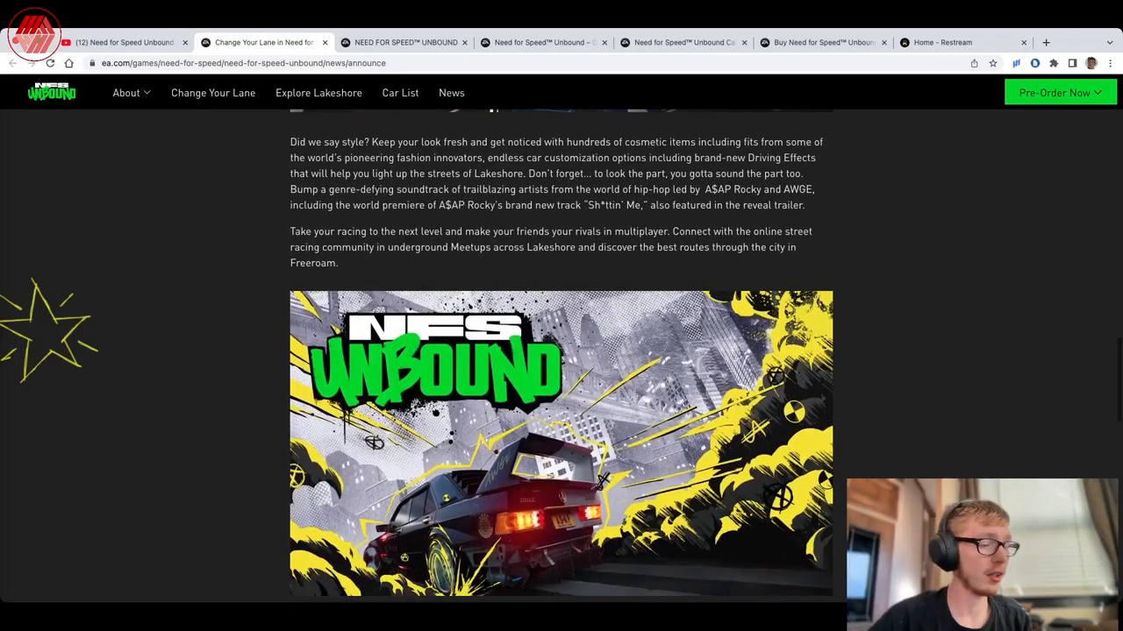
scroll("down", 3)
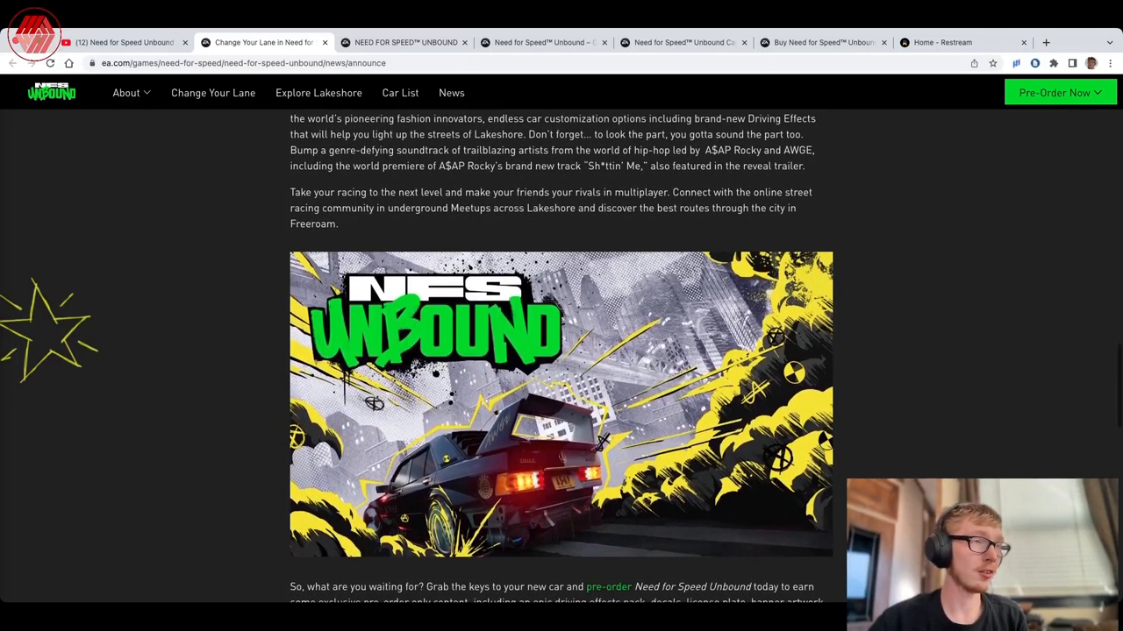
scroll("down", 3)
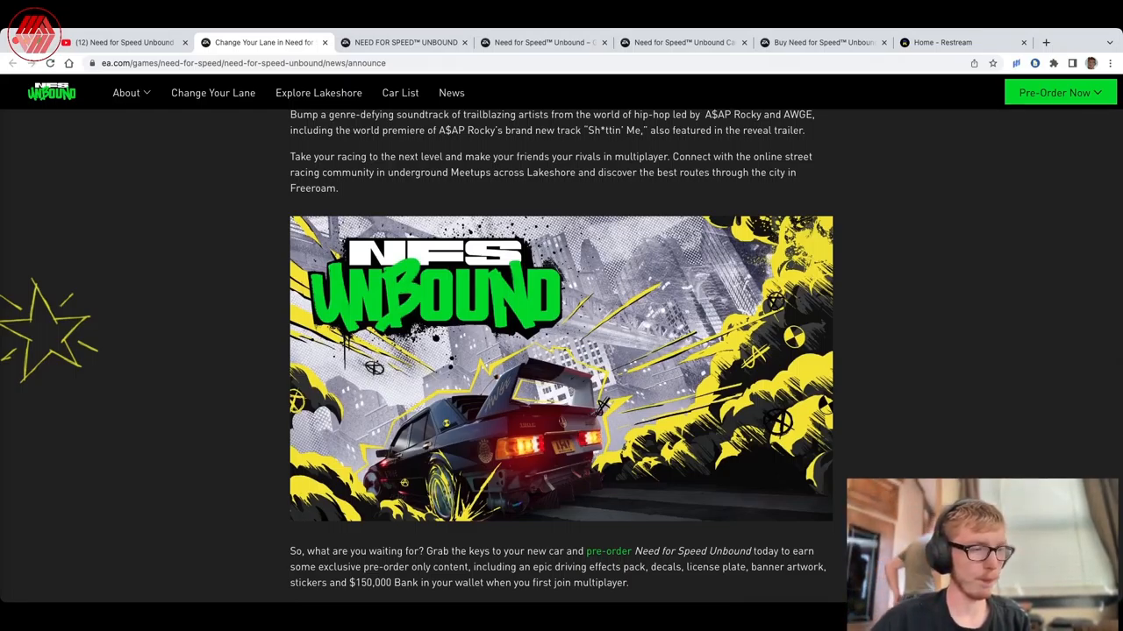
scroll("down", 3)
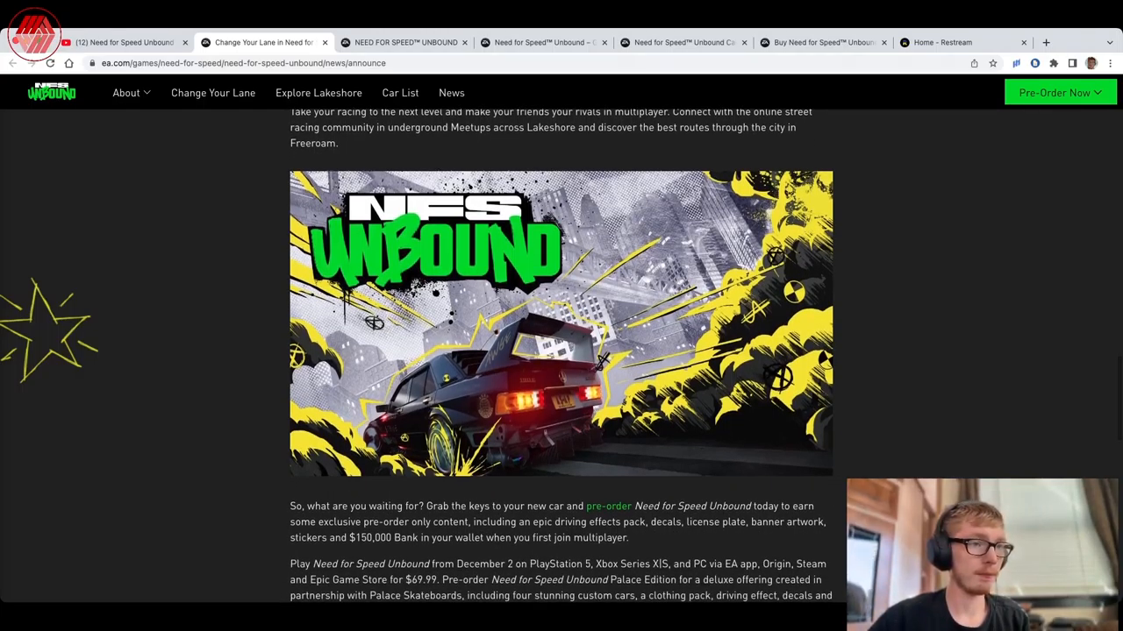
scroll("down", 3)
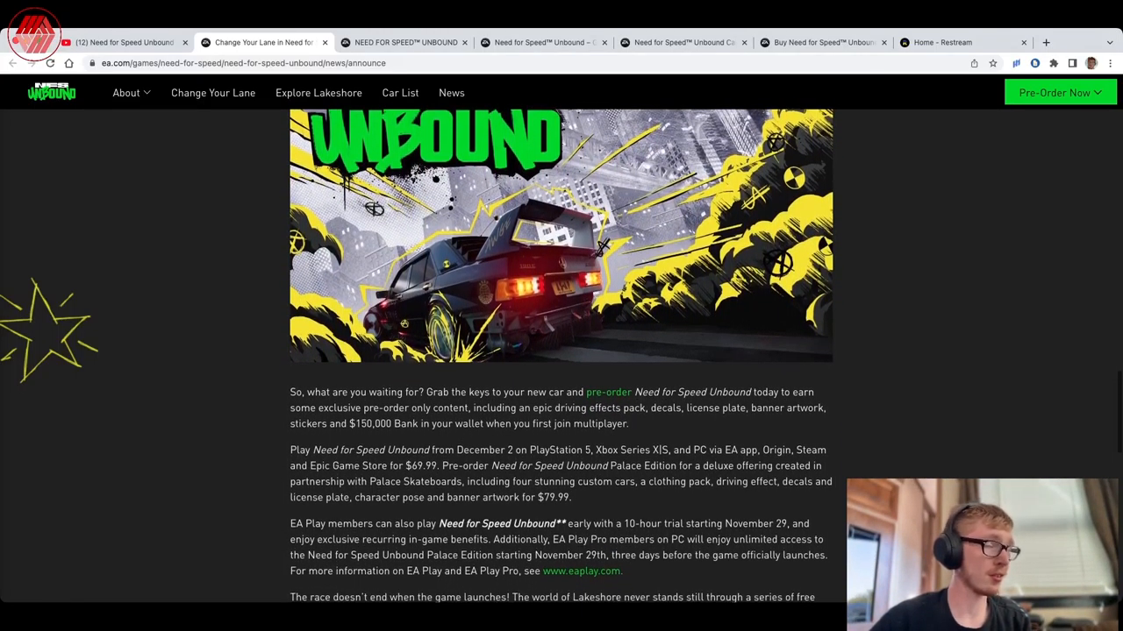
scroll("down", 3)
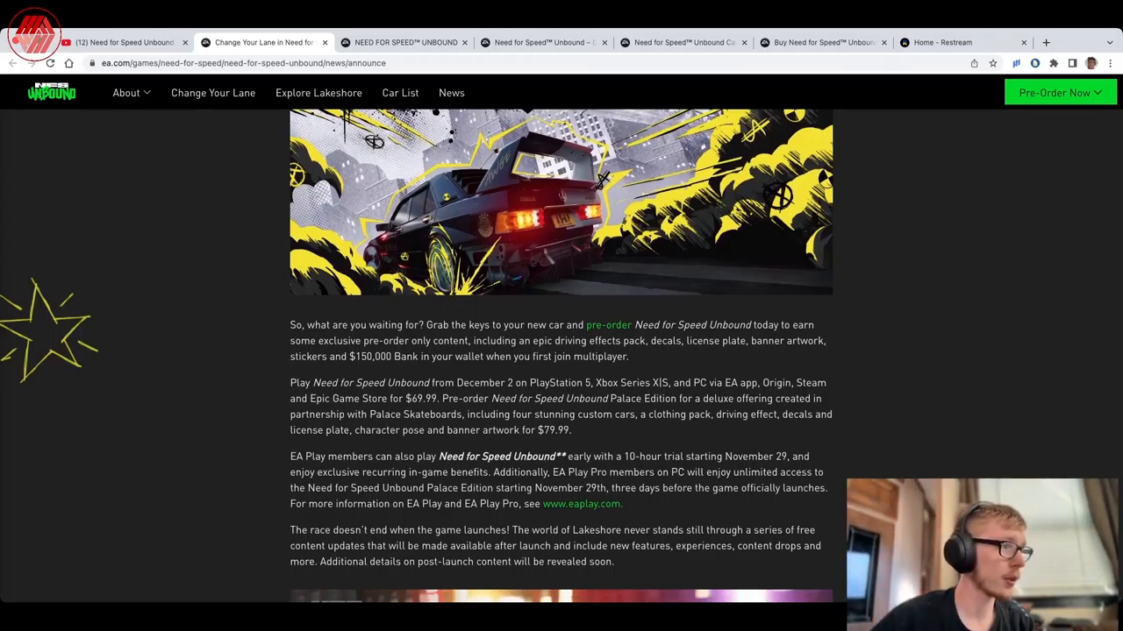
scroll("down", 3)
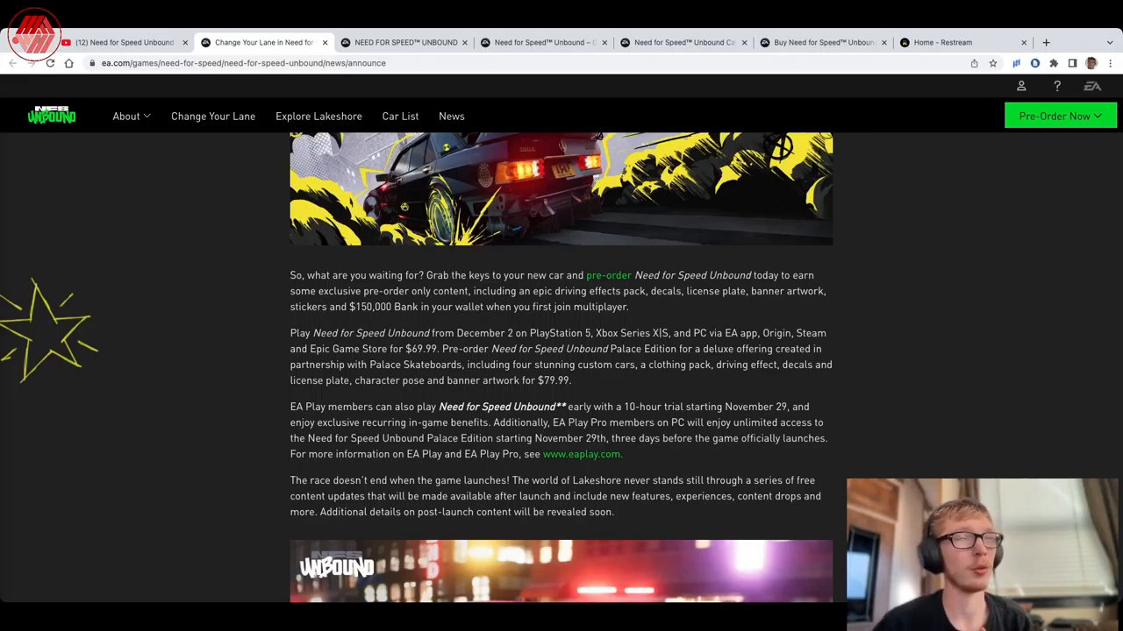
scroll("down", 3)
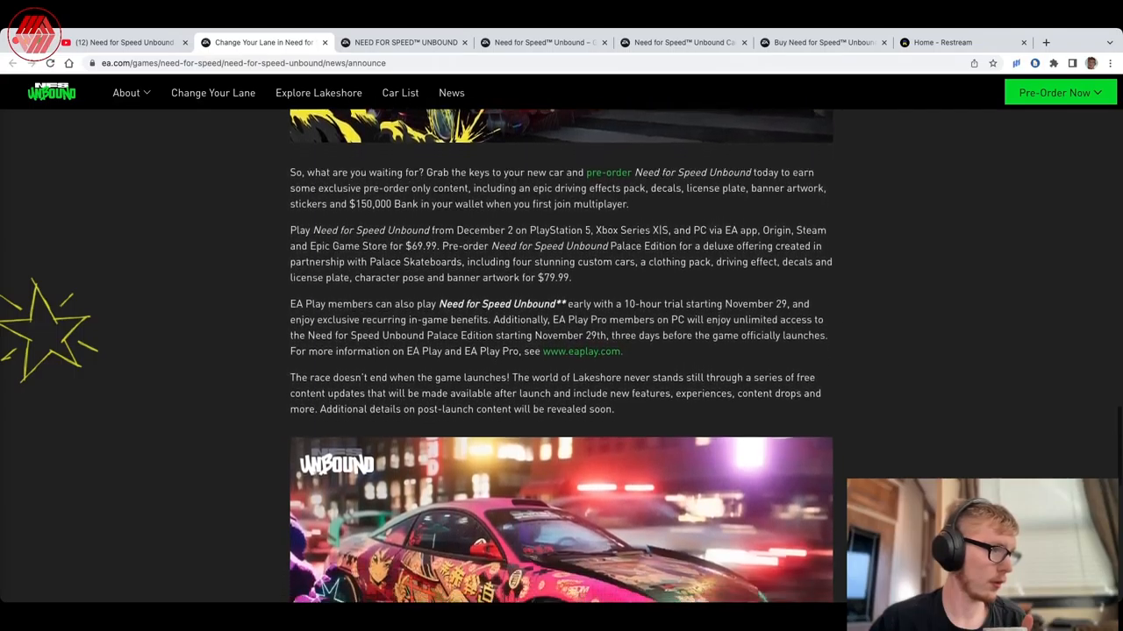
scroll("down", 3)
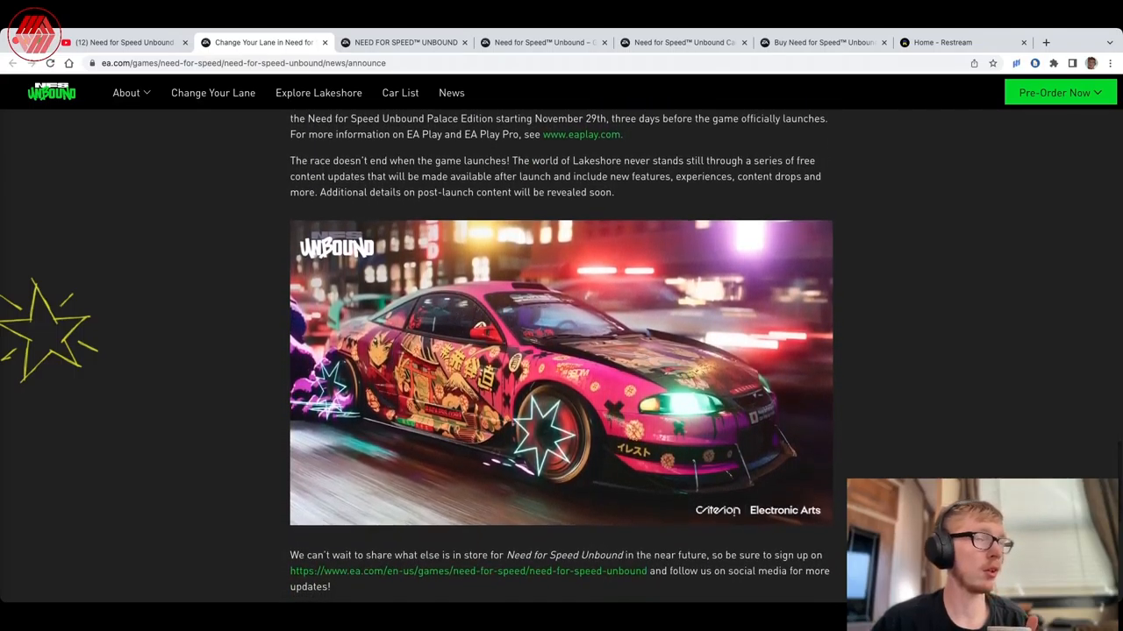
scroll("down", 3)
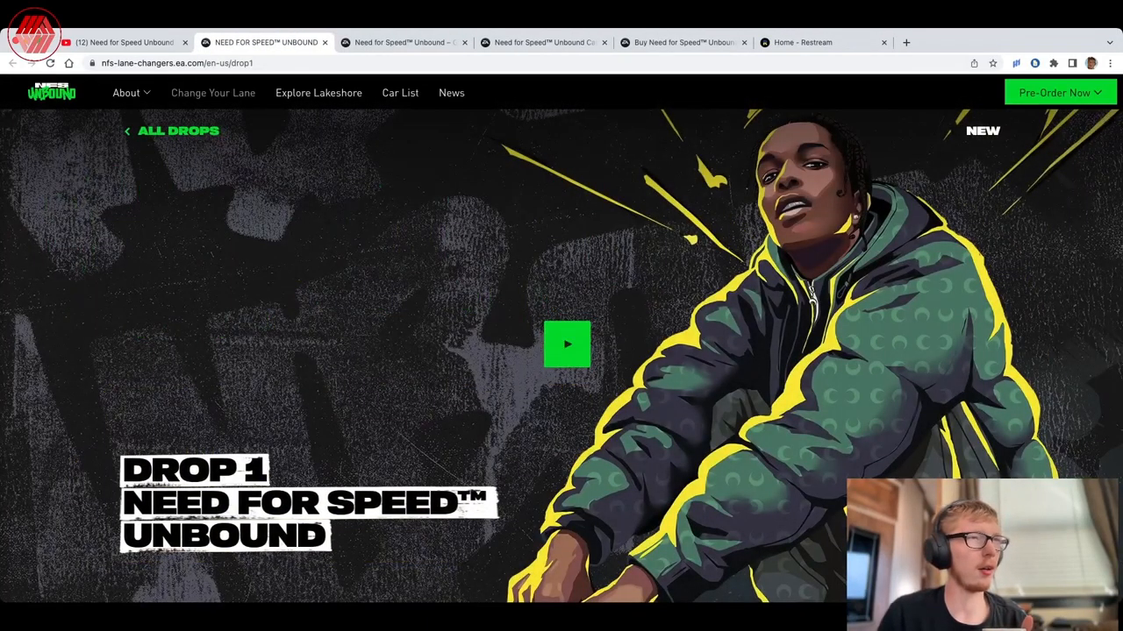
- Scroll the Drop 1 page through A$AP Rocky's custom Mercedes 190E section
scroll("down", 3)
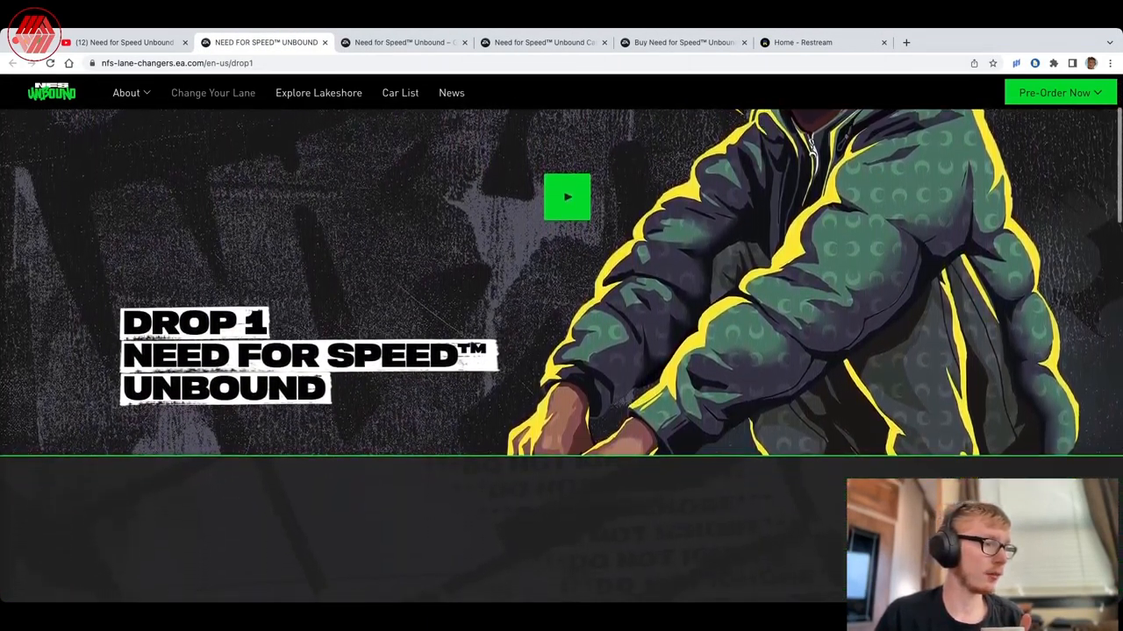
scroll("down", 3)
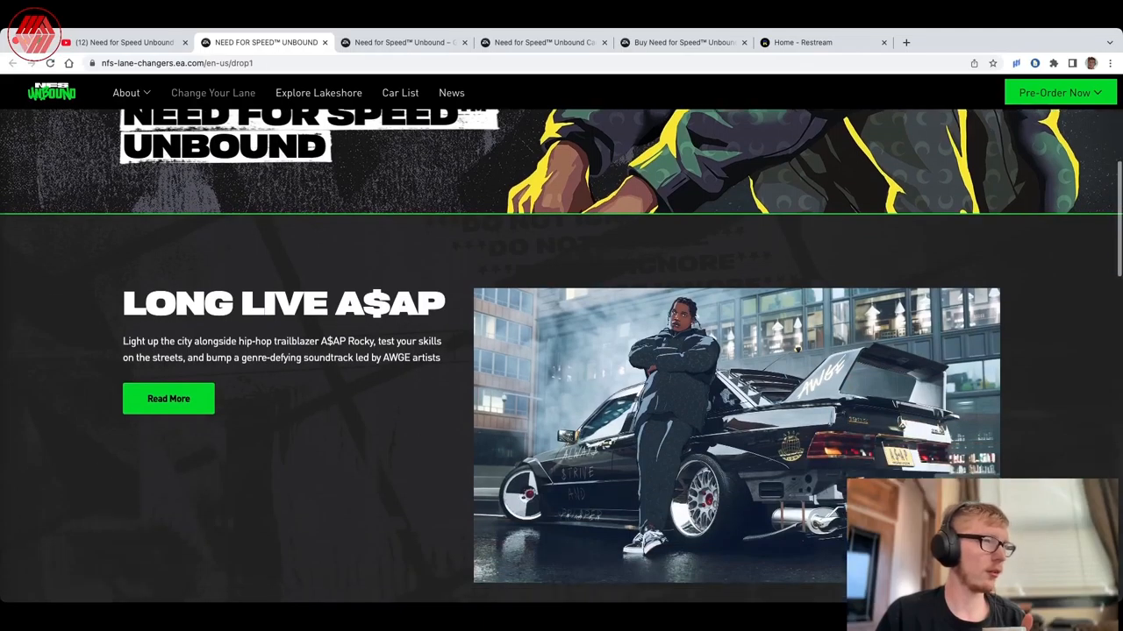
scroll("down", 3)
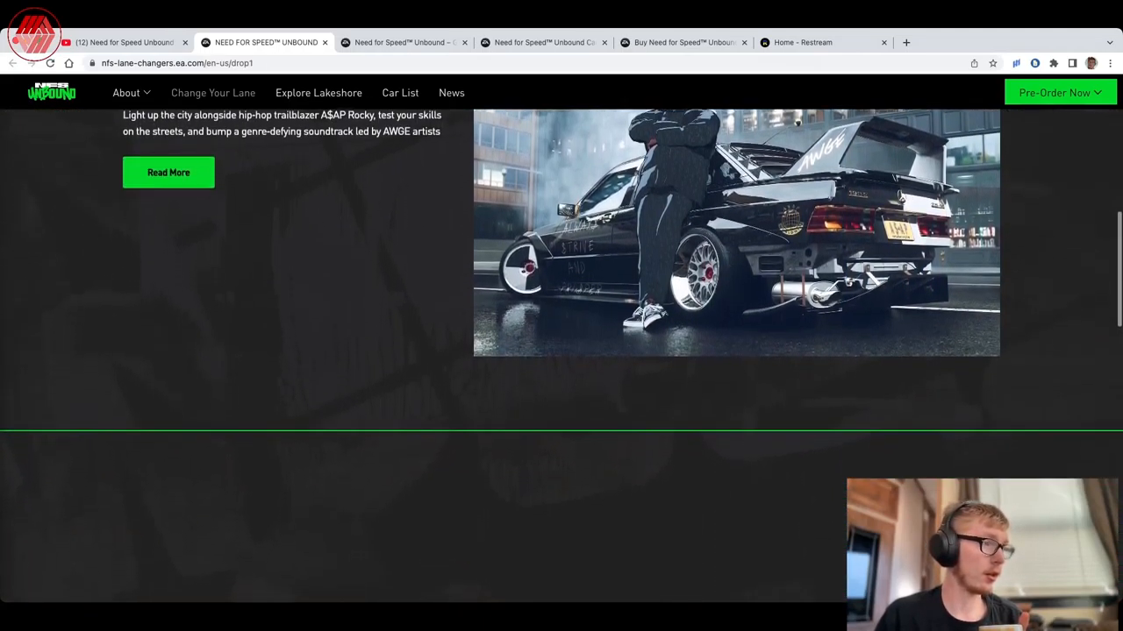
scroll("down", 3)
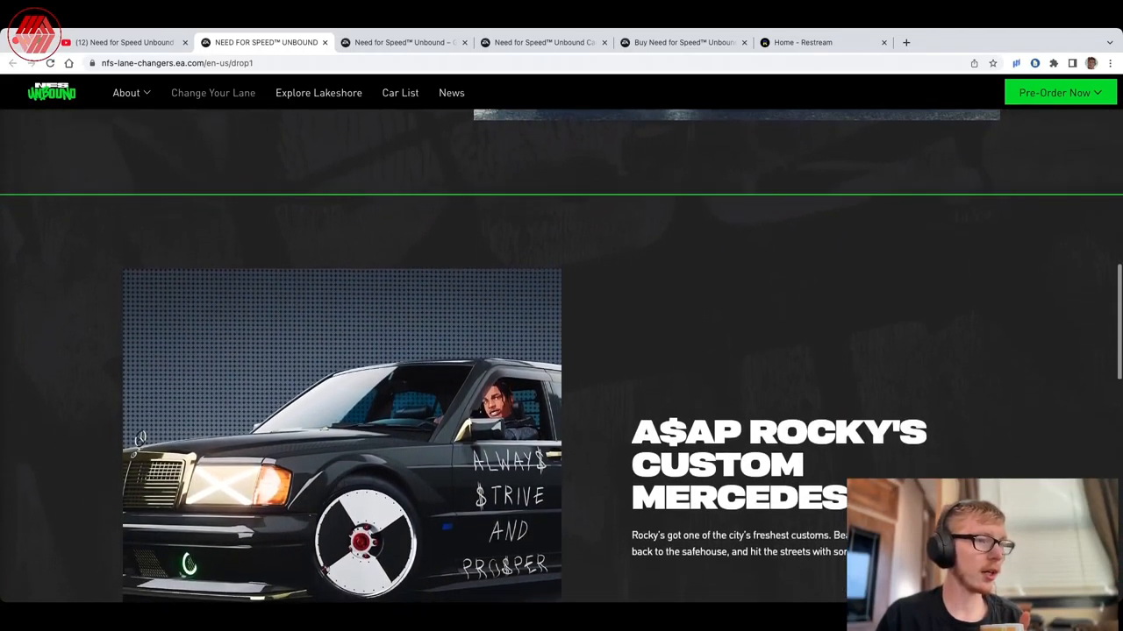
scroll("down", 3)
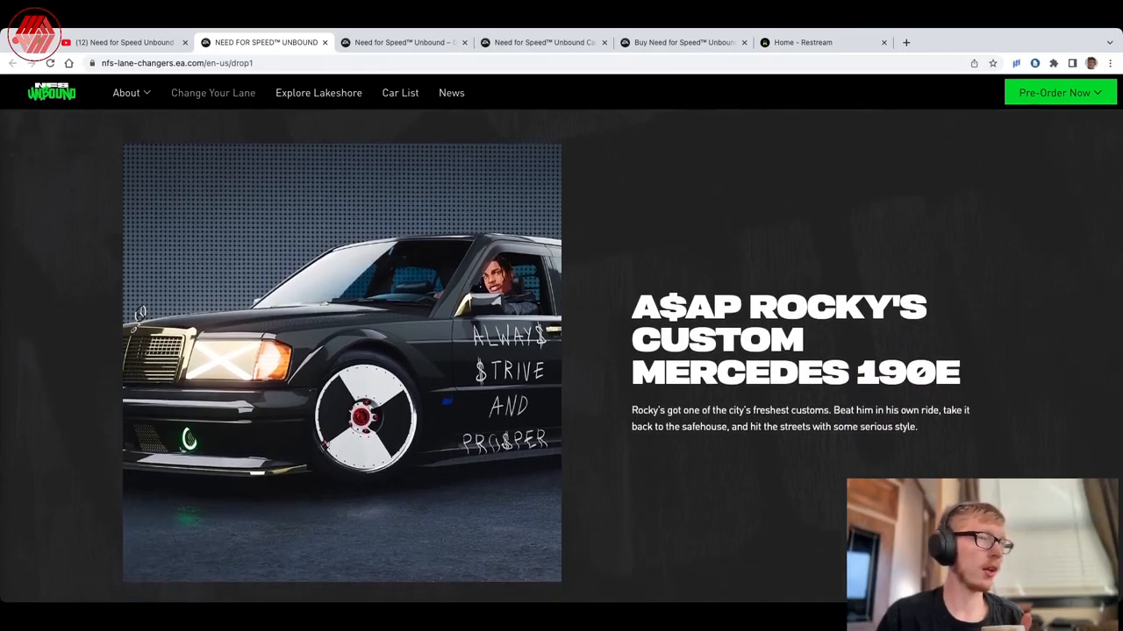
scroll("down", 3)
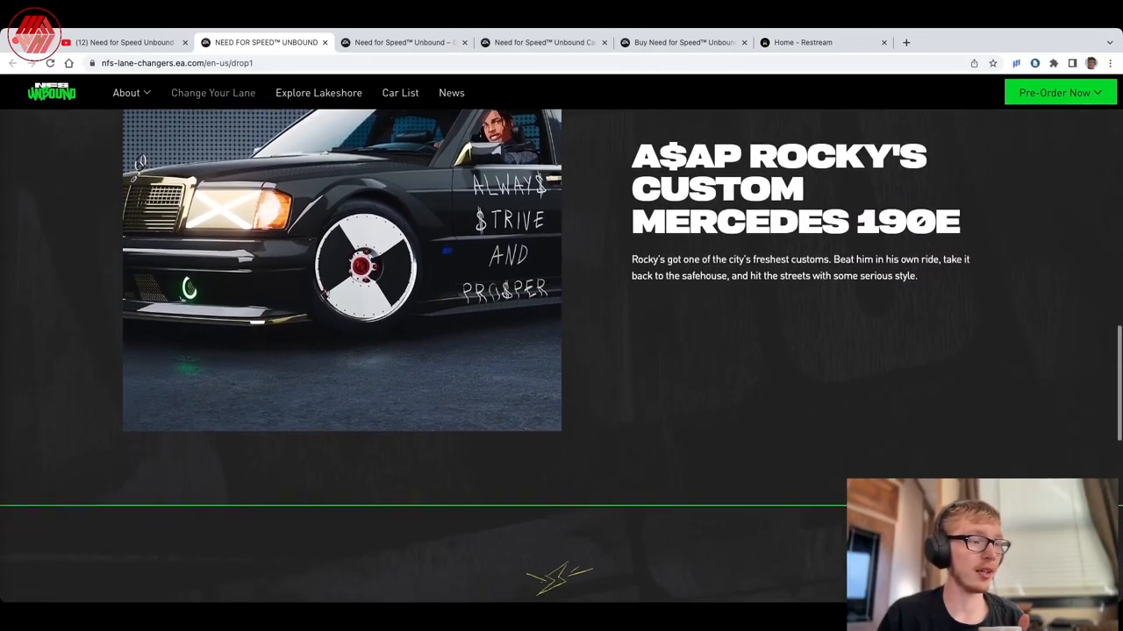
scroll("down", 3)
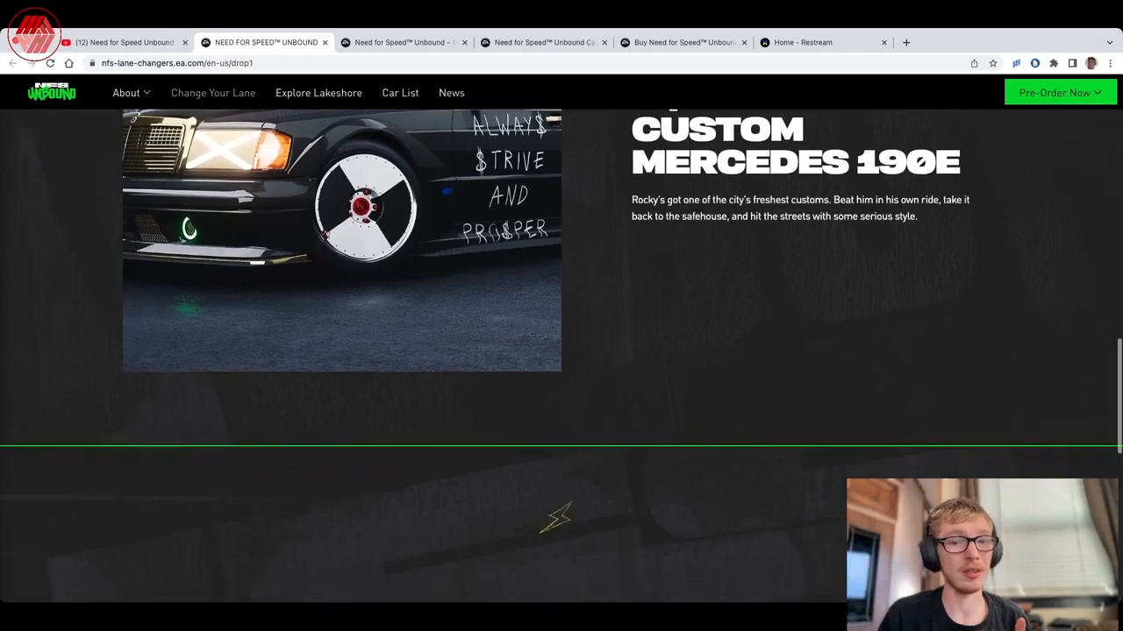
scroll("down", 3)
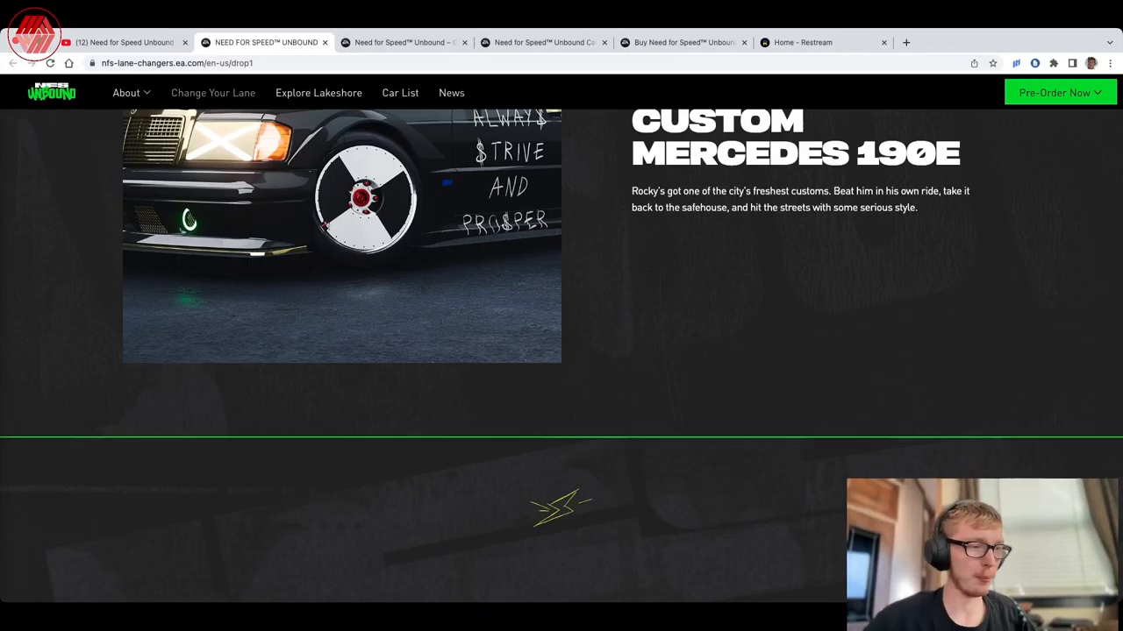
scroll("down", 3)
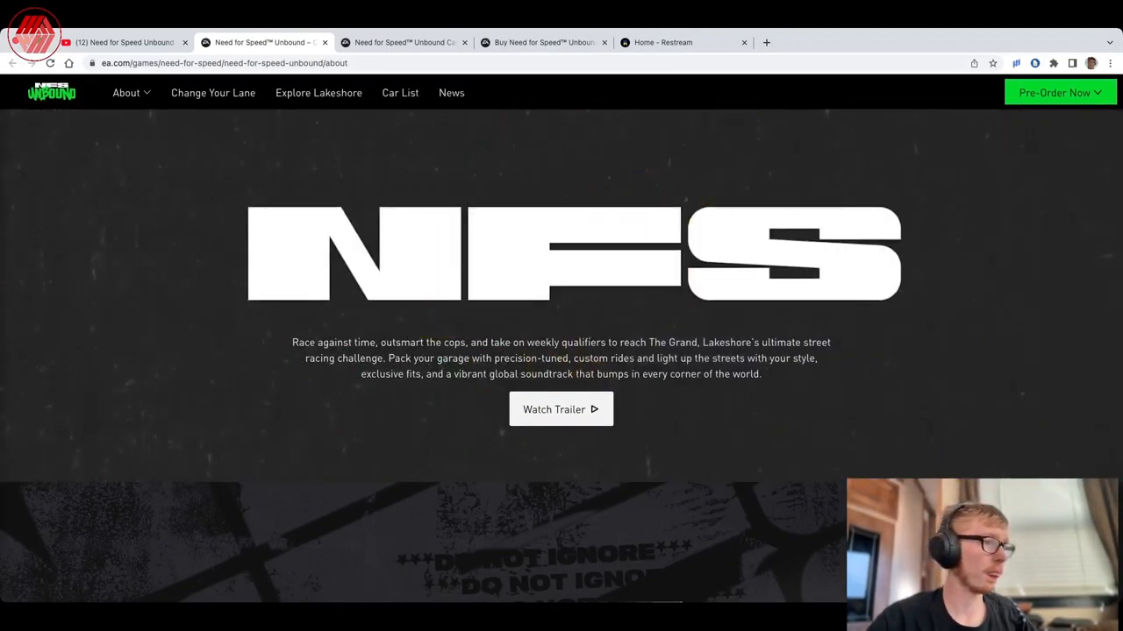
- Read the About page's World Is Your Canvas and Race to the Top sections, then return to the YouTube trailer
scroll("down", 3)
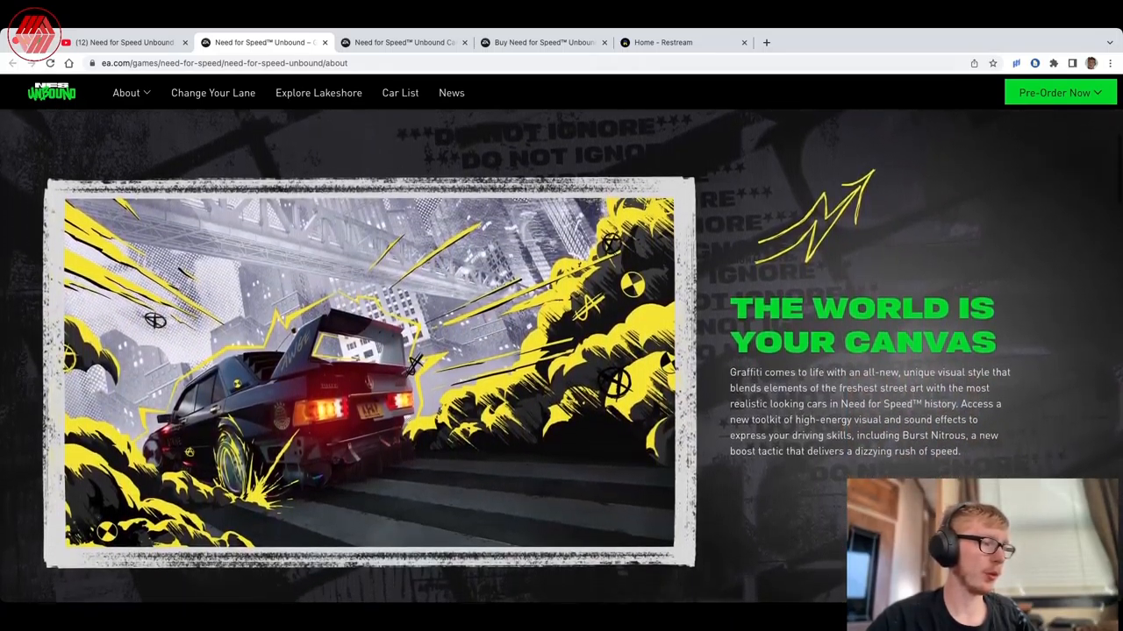
scroll("down", 3)
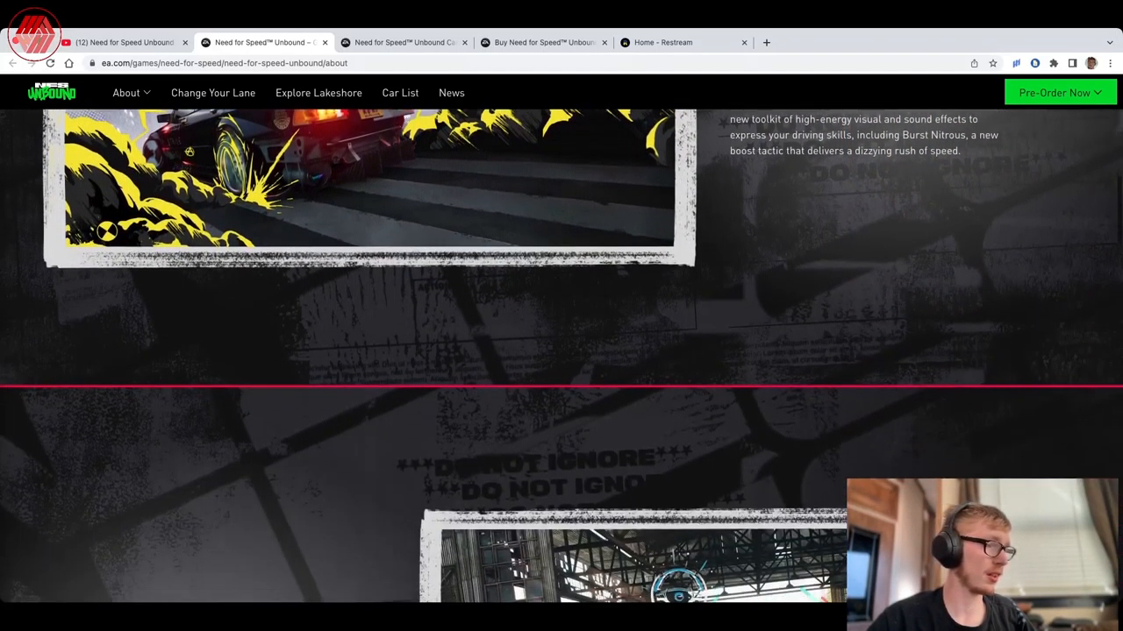
scroll("down", 3)
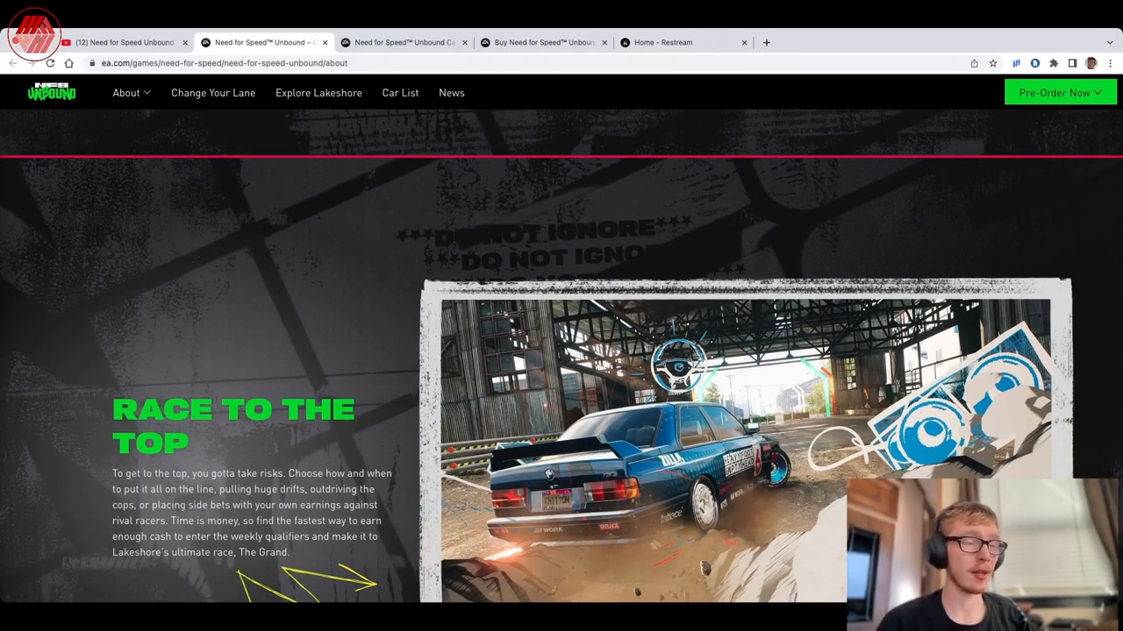
scroll("down", 3)
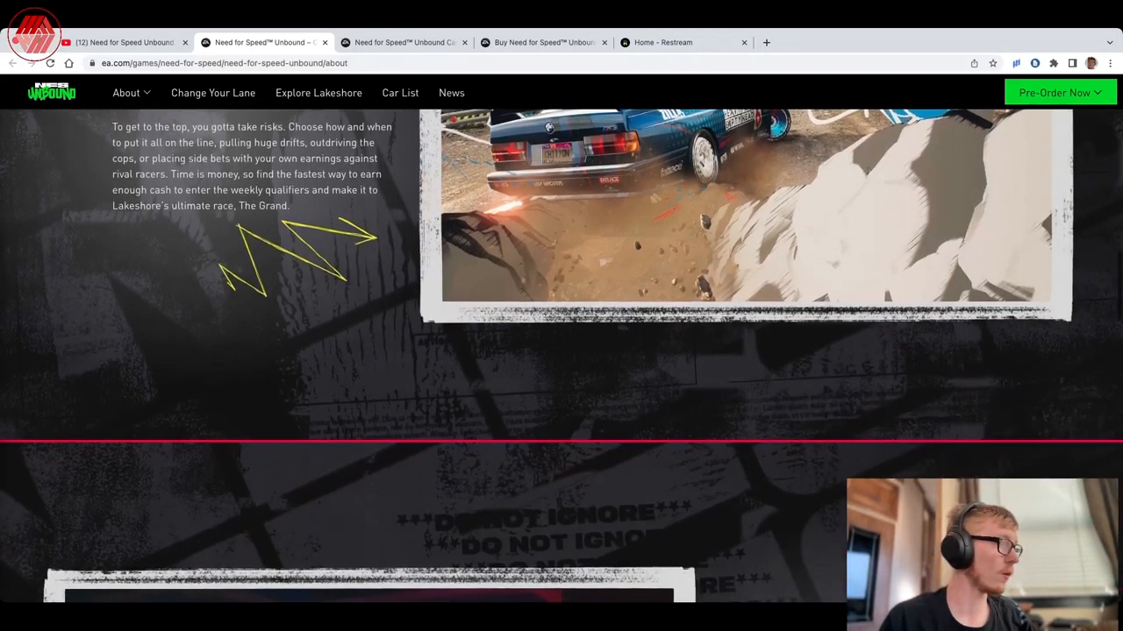
scroll("up", 3)
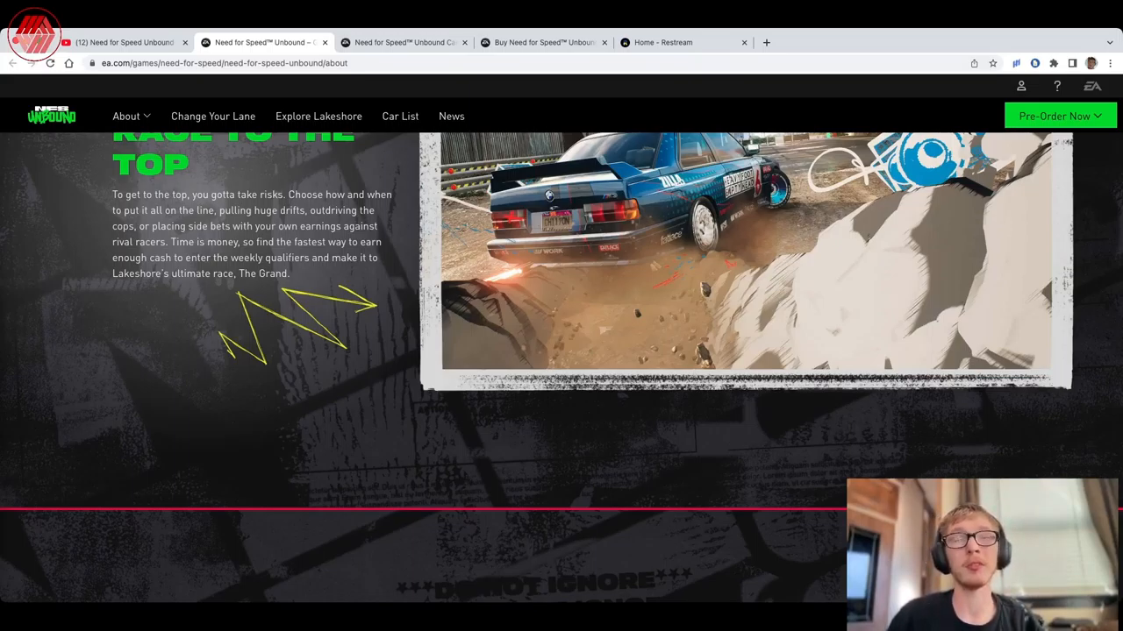
left_click(123, 42)
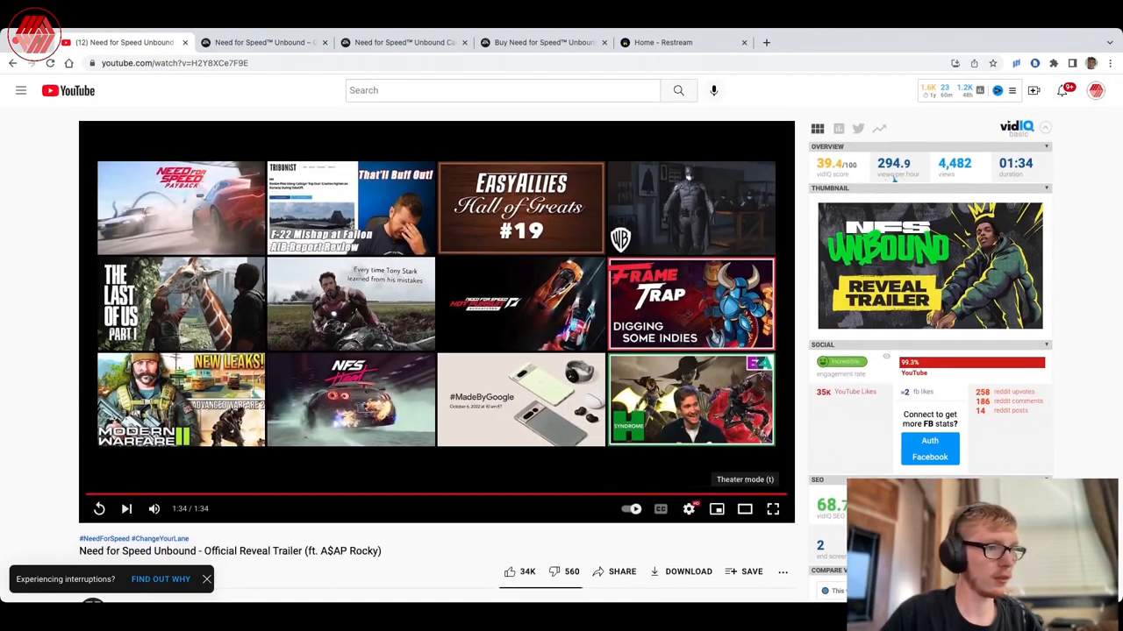
- Rewatch the reveal trailer in normal page view nearly to its end, then go to the EA pre-order page
left_click(744, 508)
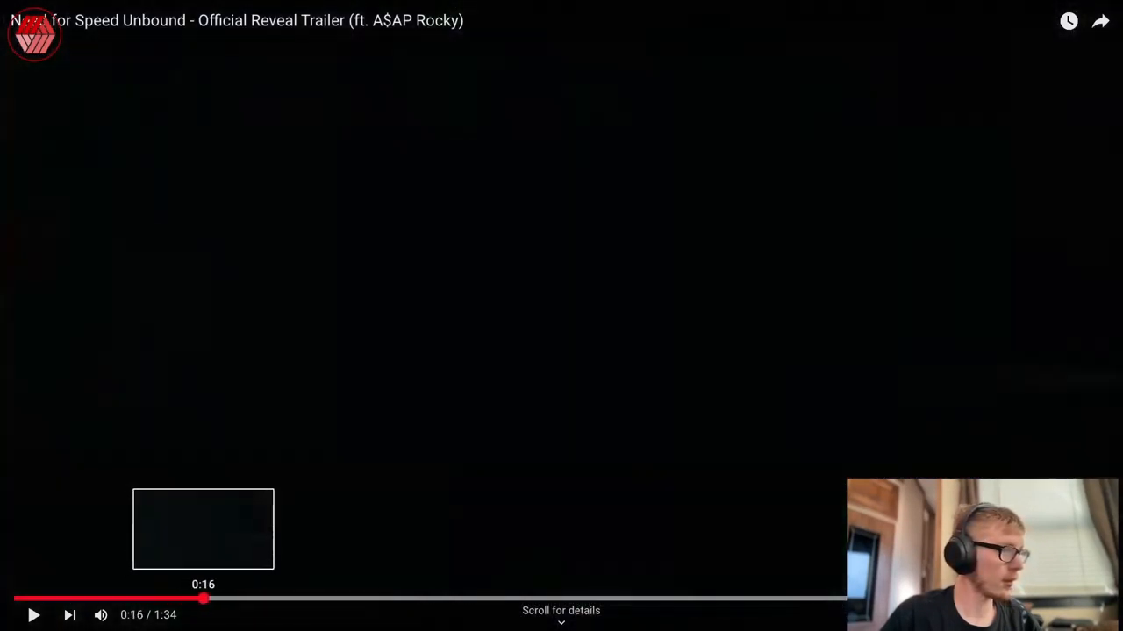
left_click(33, 614)
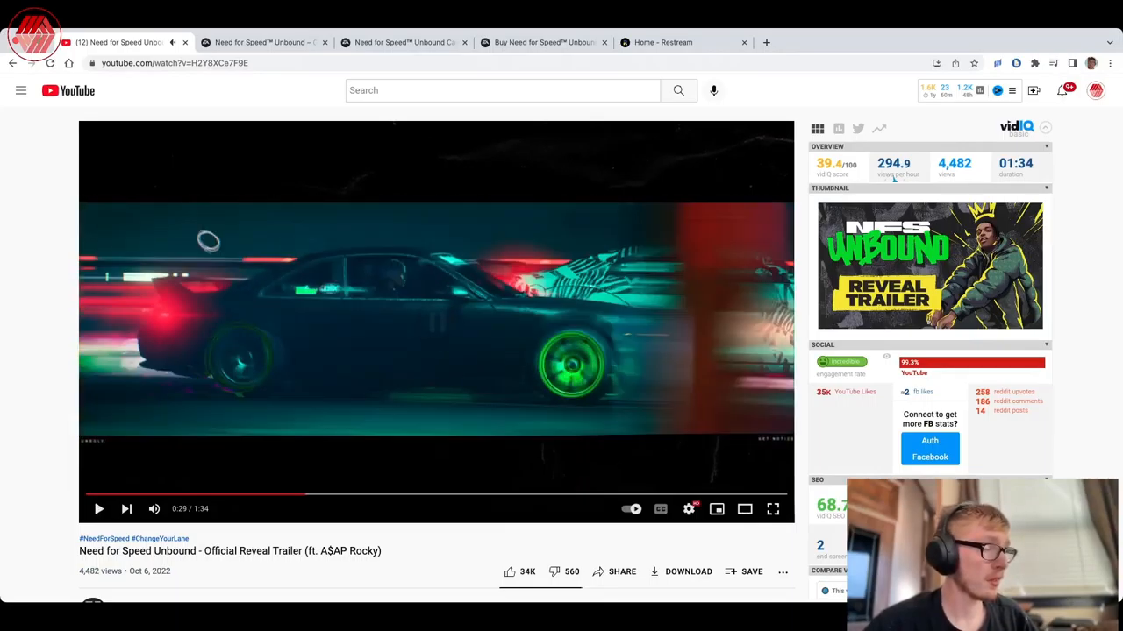
left_click(771, 508)
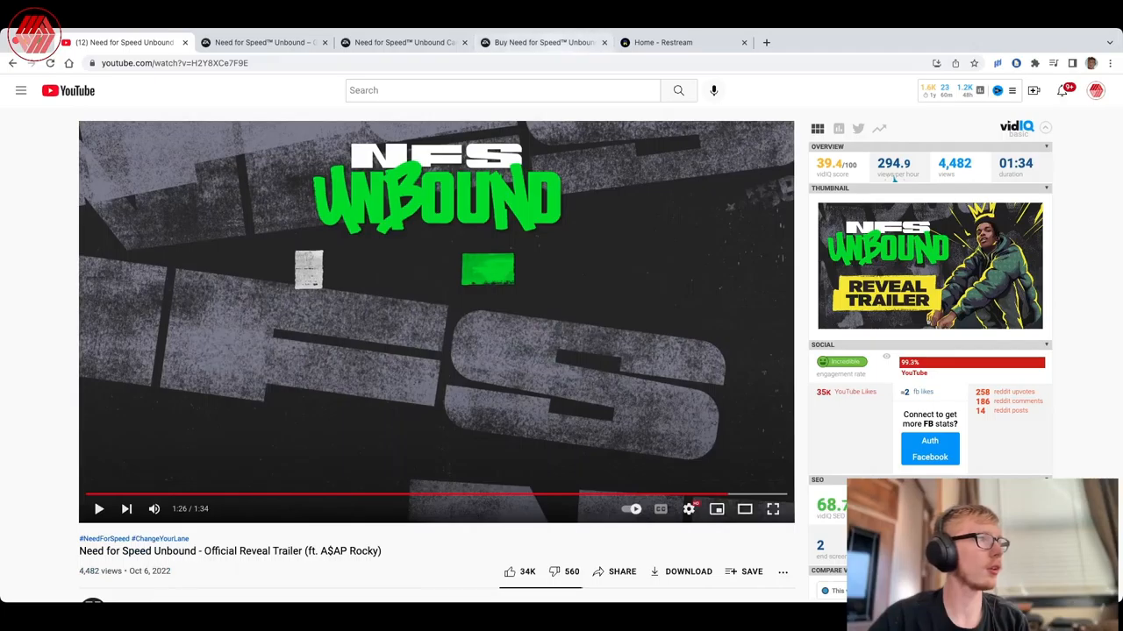
left_click(542, 42)
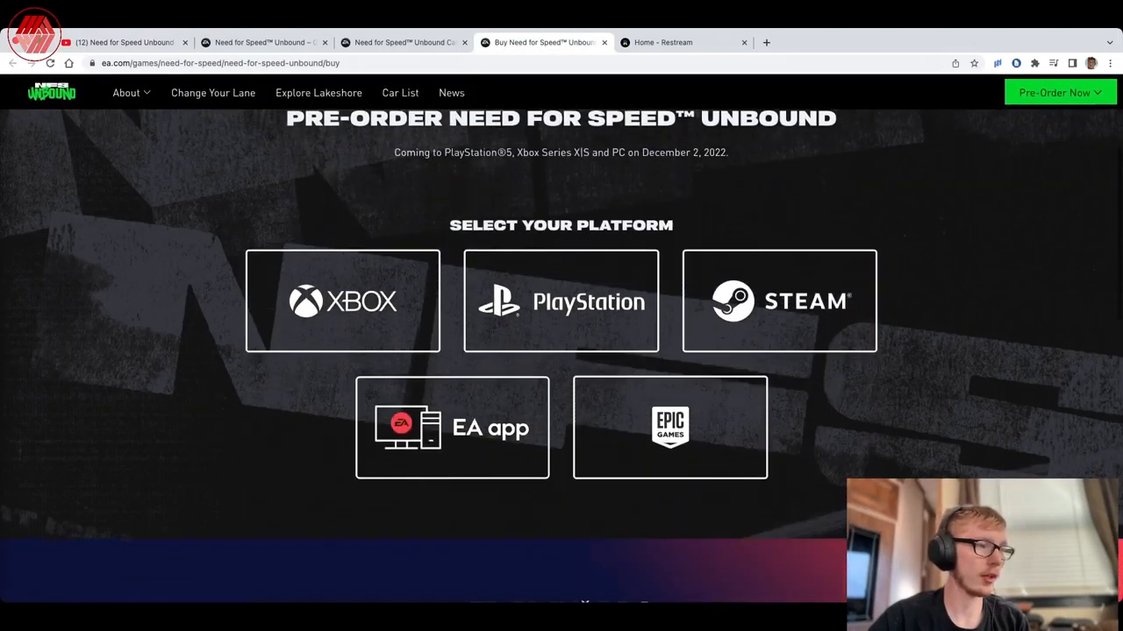
- Browse the platform choices and EA Play Pro offer, then choose the Xbox pre-order option
scroll("down", 3)
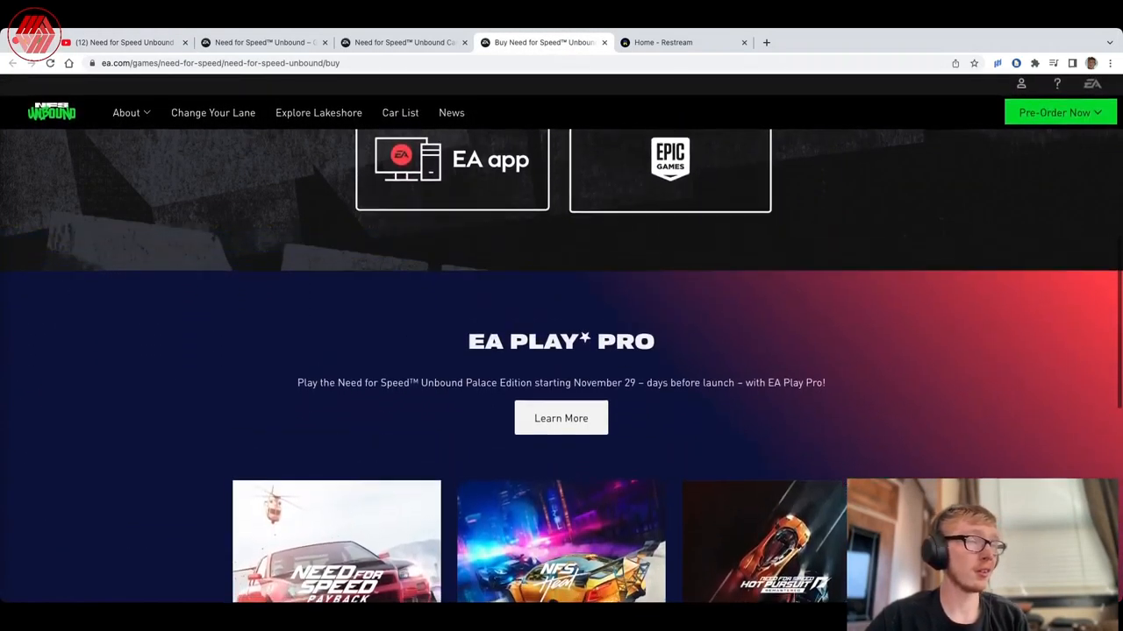
scroll("down", 3)
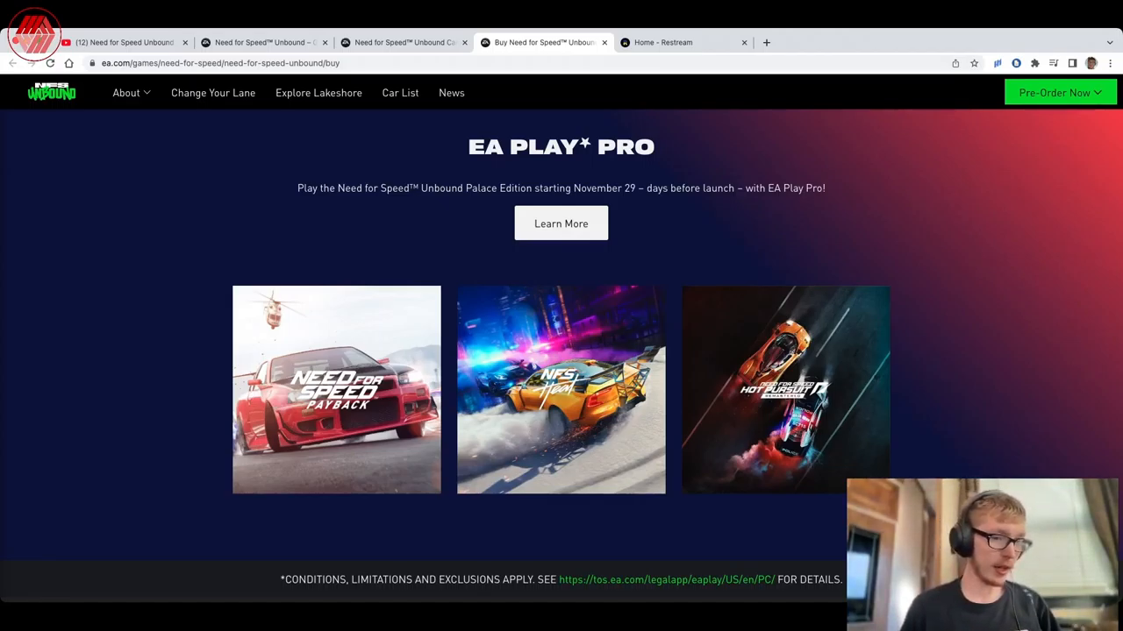
scroll("down", 3)
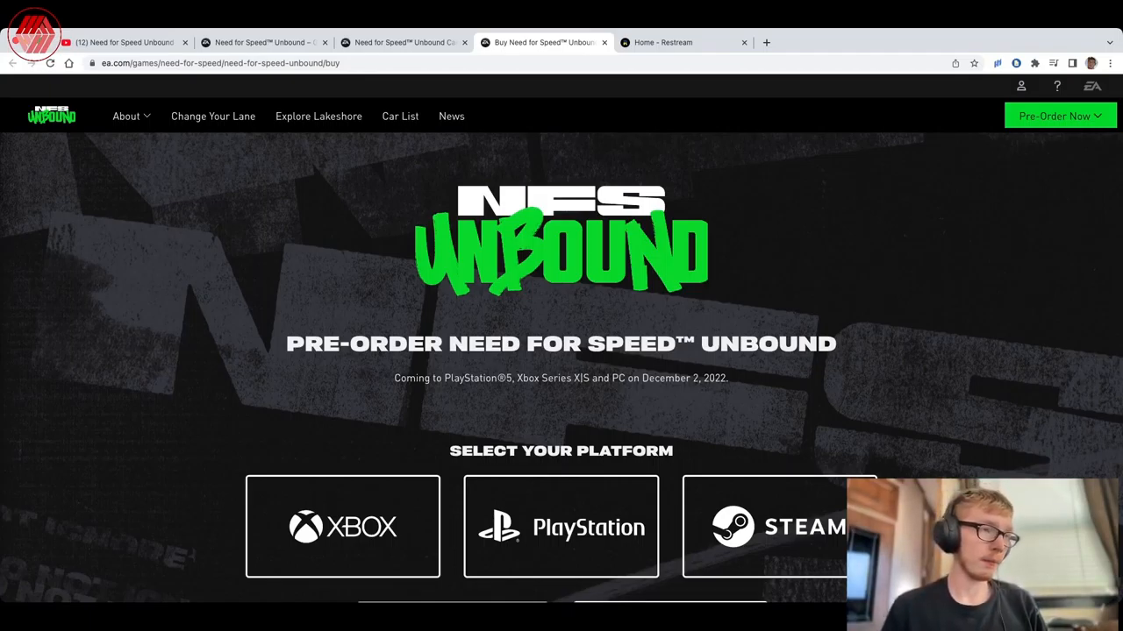
scroll("down", 3)
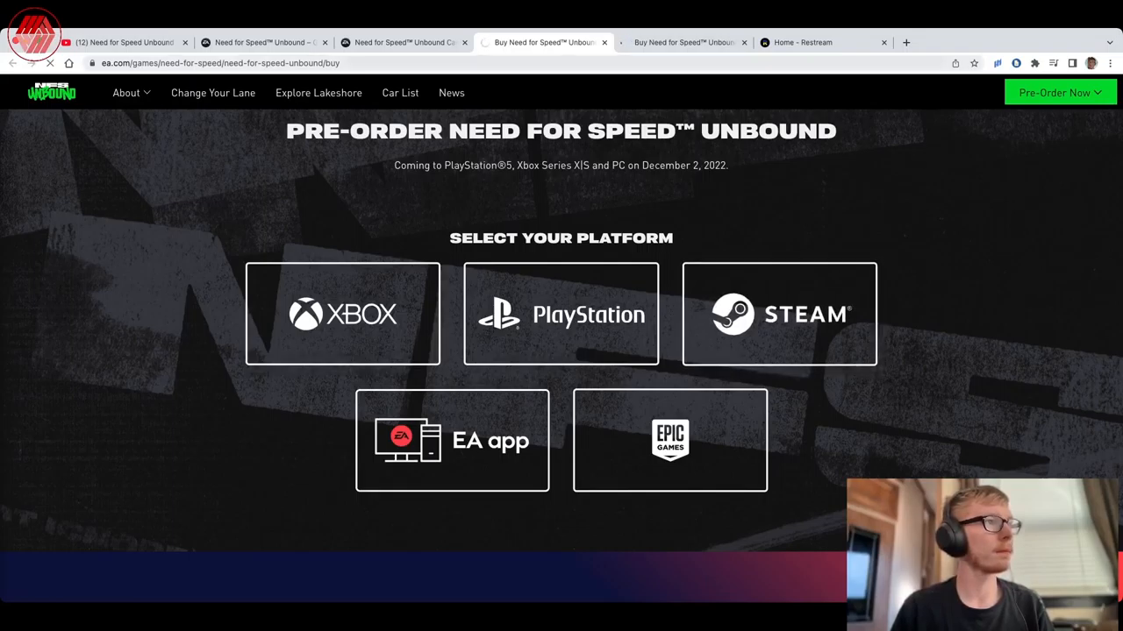
left_click(342, 312)
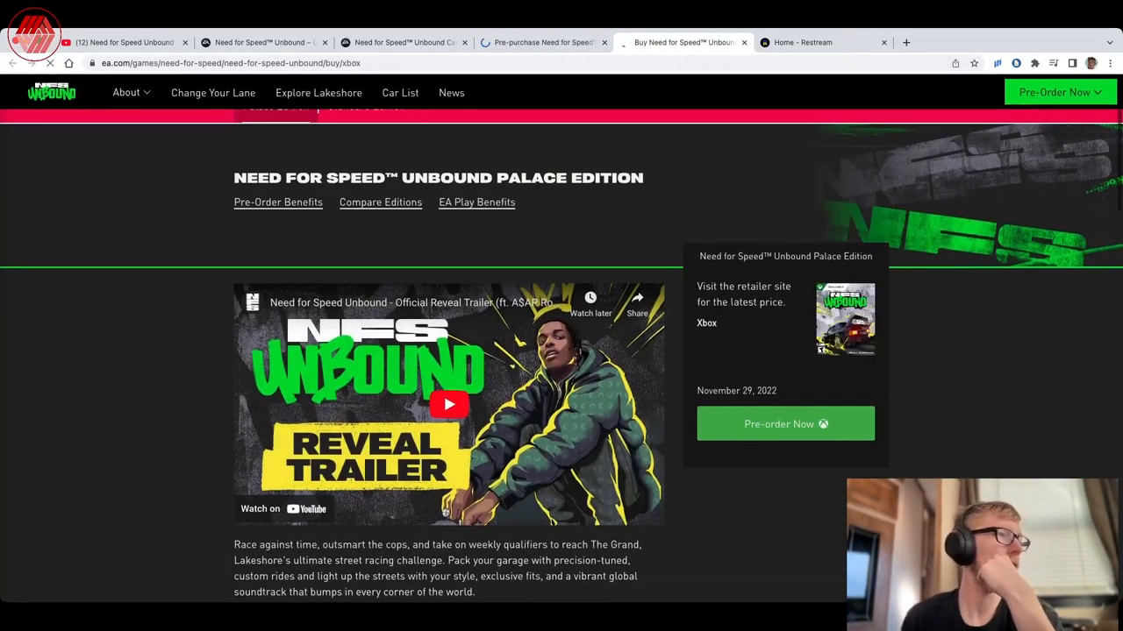
- Review the Xbox Palace Edition page's game details and advance the Palace Edition benefits carousel
scroll("down", 3)
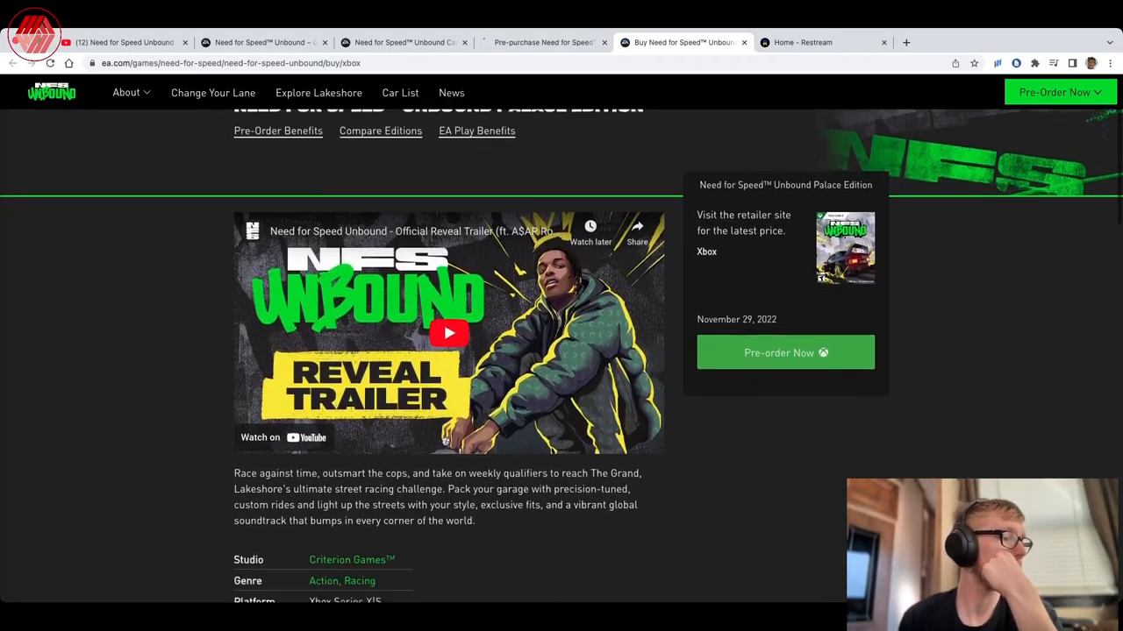
scroll("down", 3)
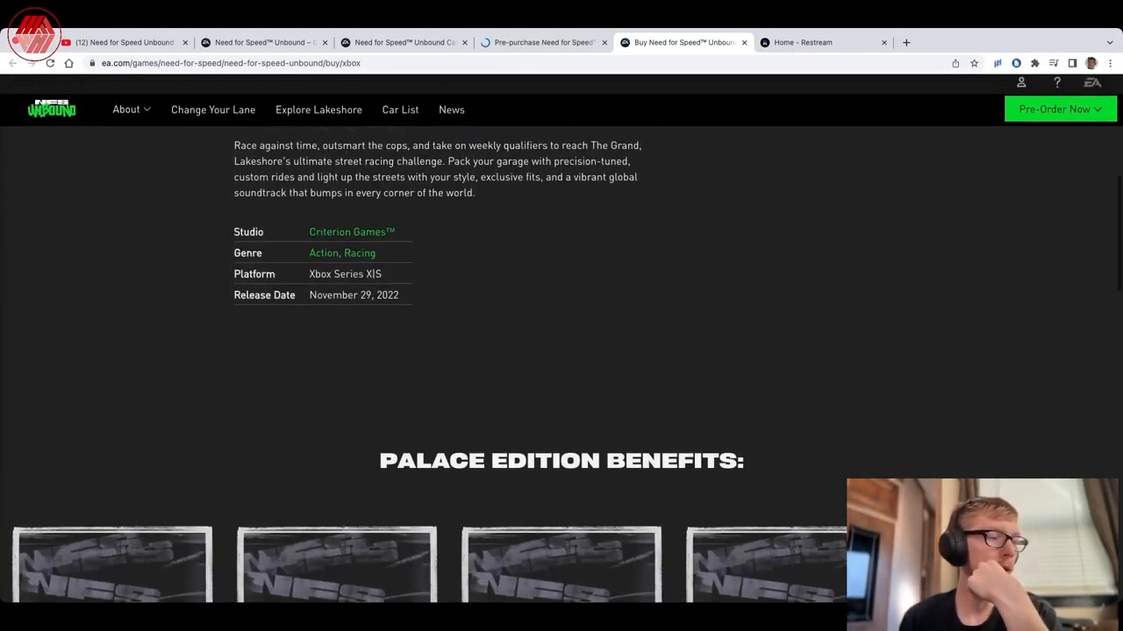
scroll("down", 3)
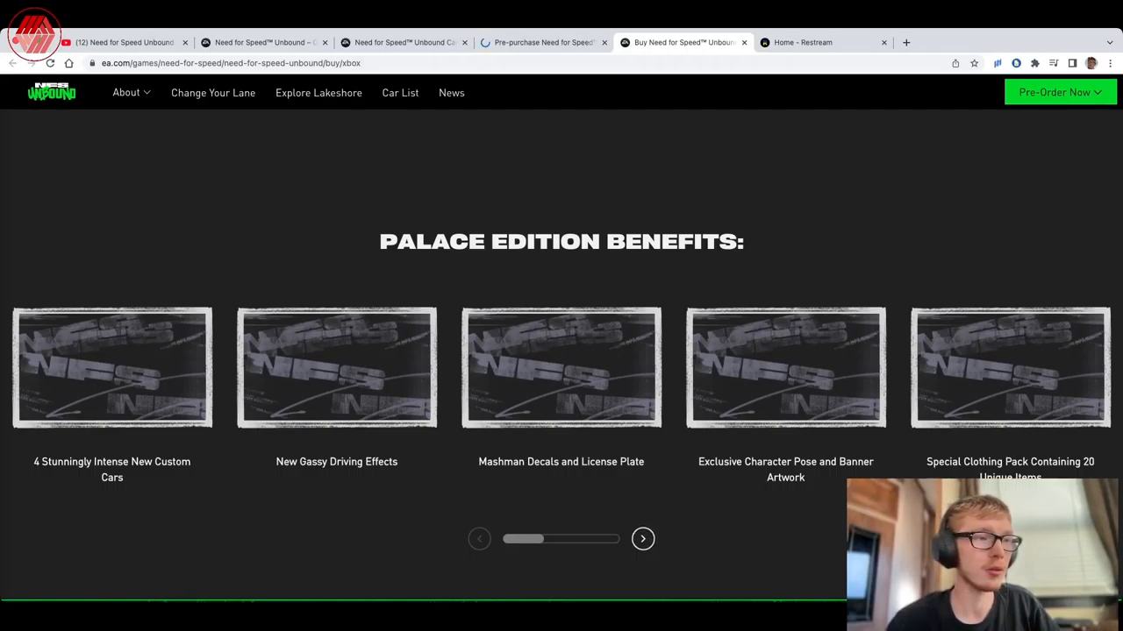
left_click(642, 539)
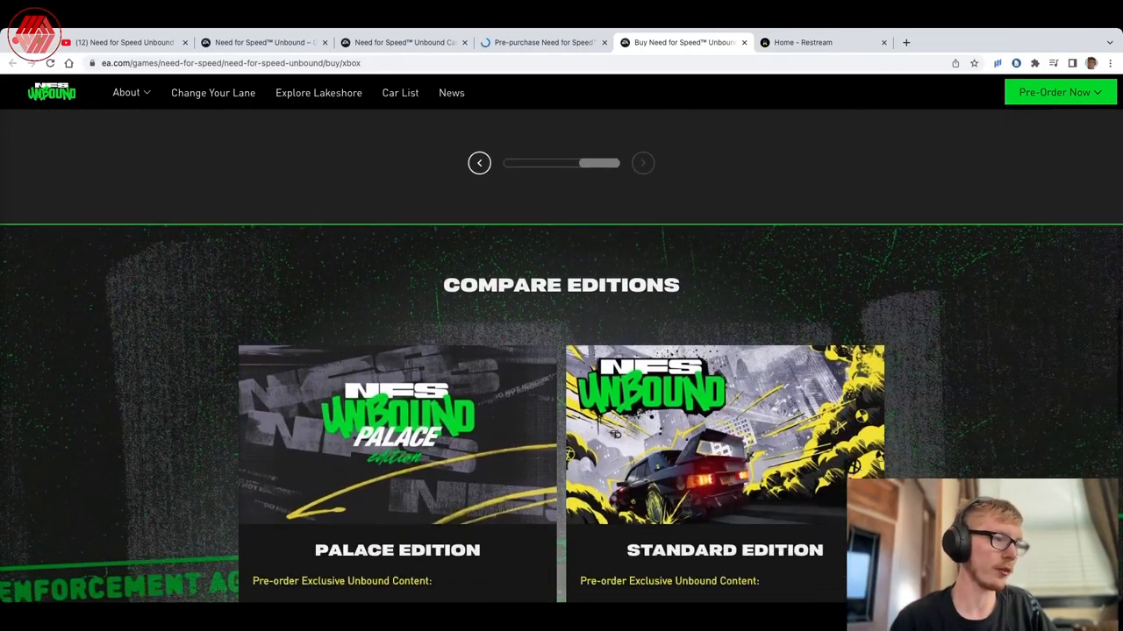
- Read down the Palace versus Standard edition comparison, then switch to the Restream dashboard
scroll("down", 3)
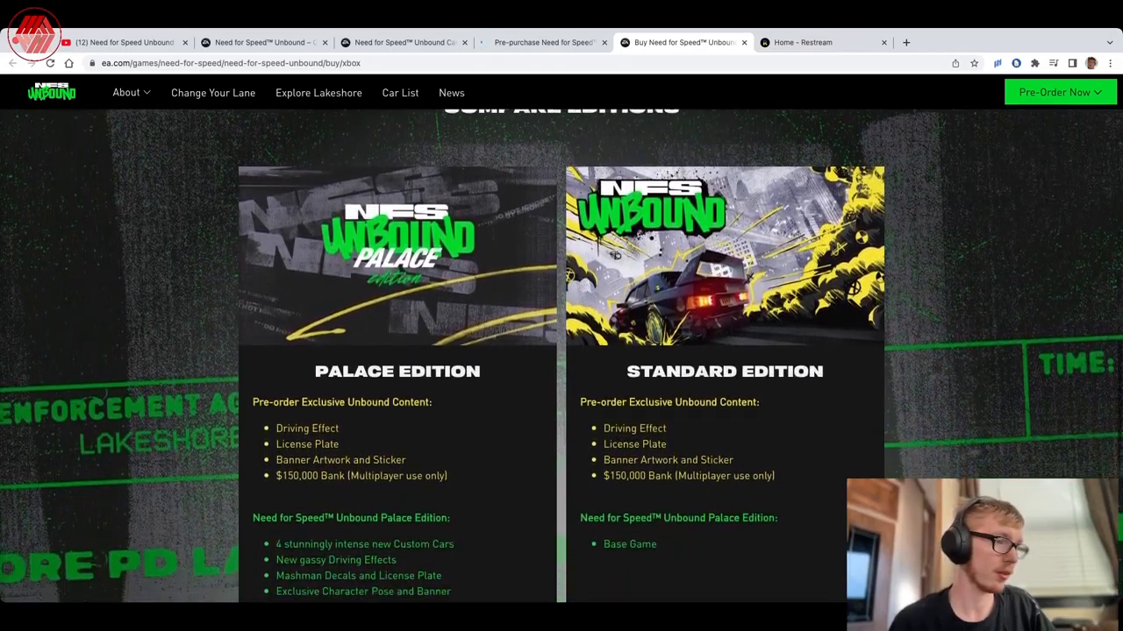
scroll("down", 3)
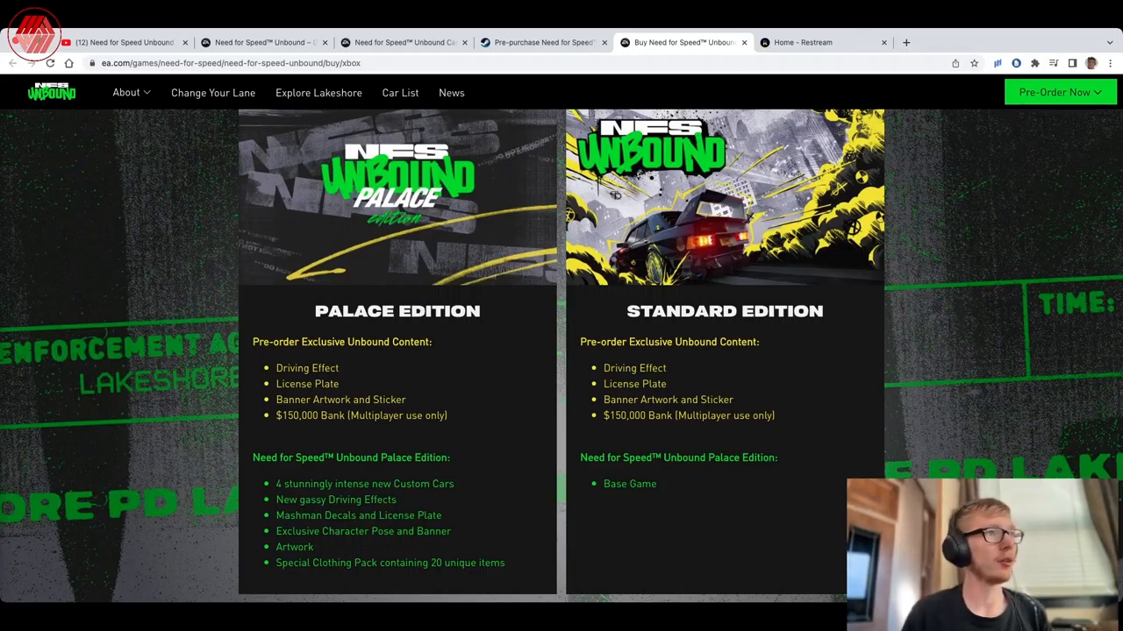
left_click(800, 43)
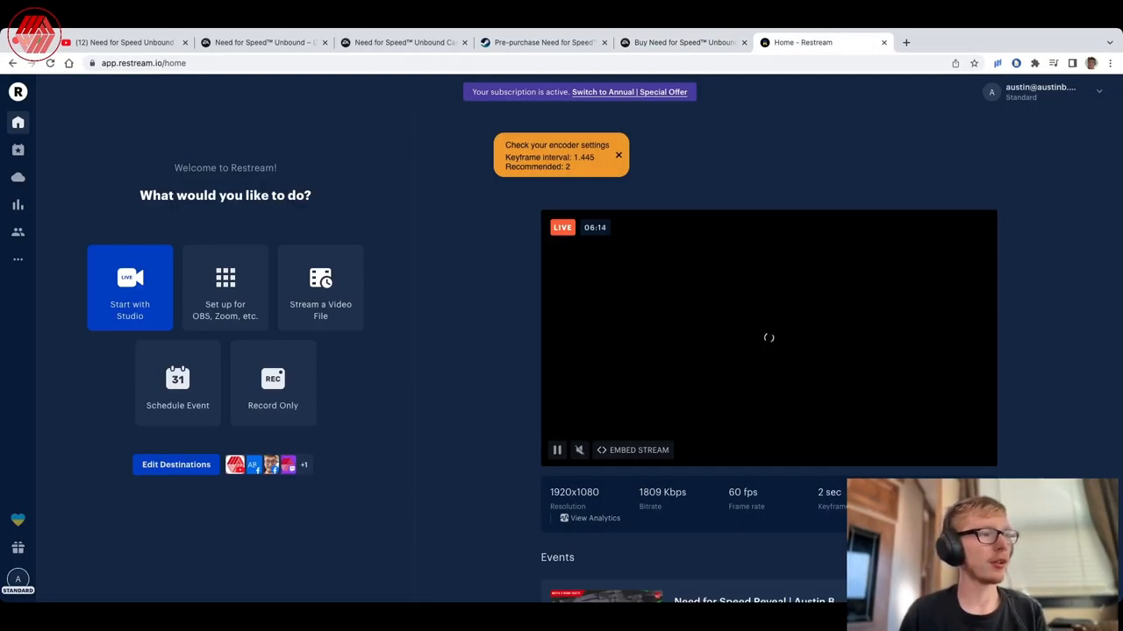
- Return to the Buy Need for Speed Unbound page and continue down the editions comparison
left_click(684, 42)
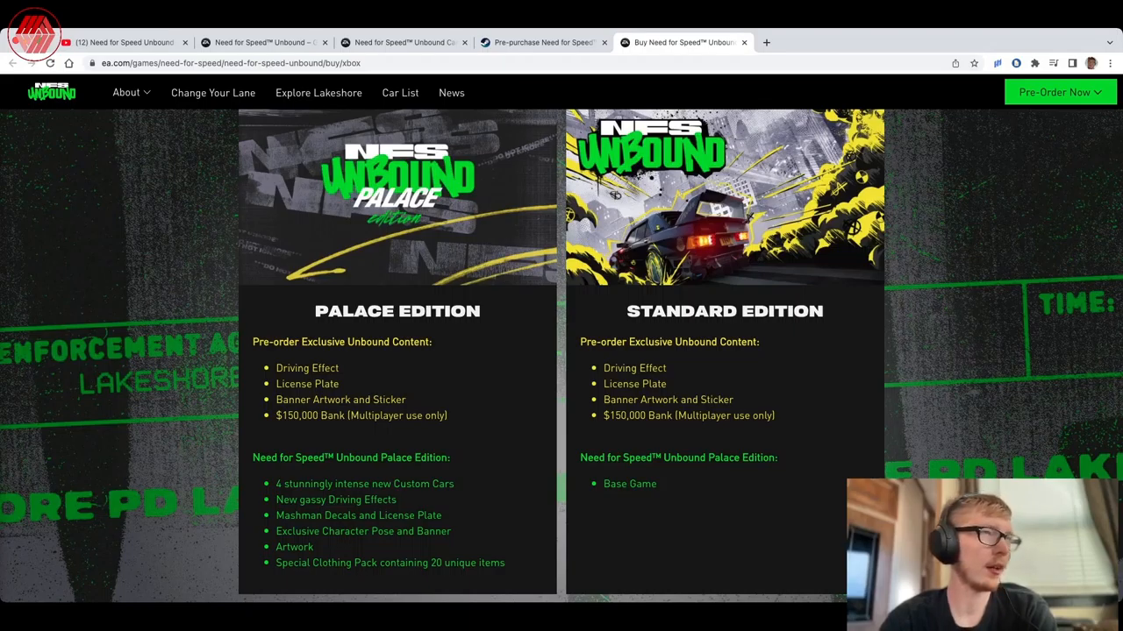
scroll("down", 3)
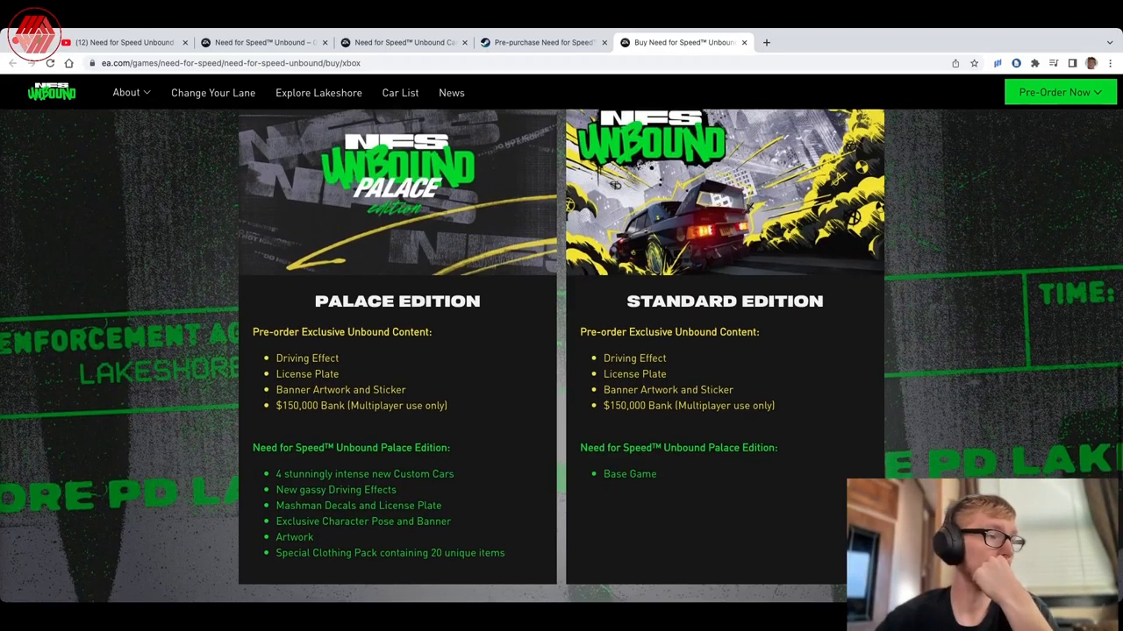
- Read the Steam Unbound store page down past Key Features to the system requirements
scroll("down", 3)
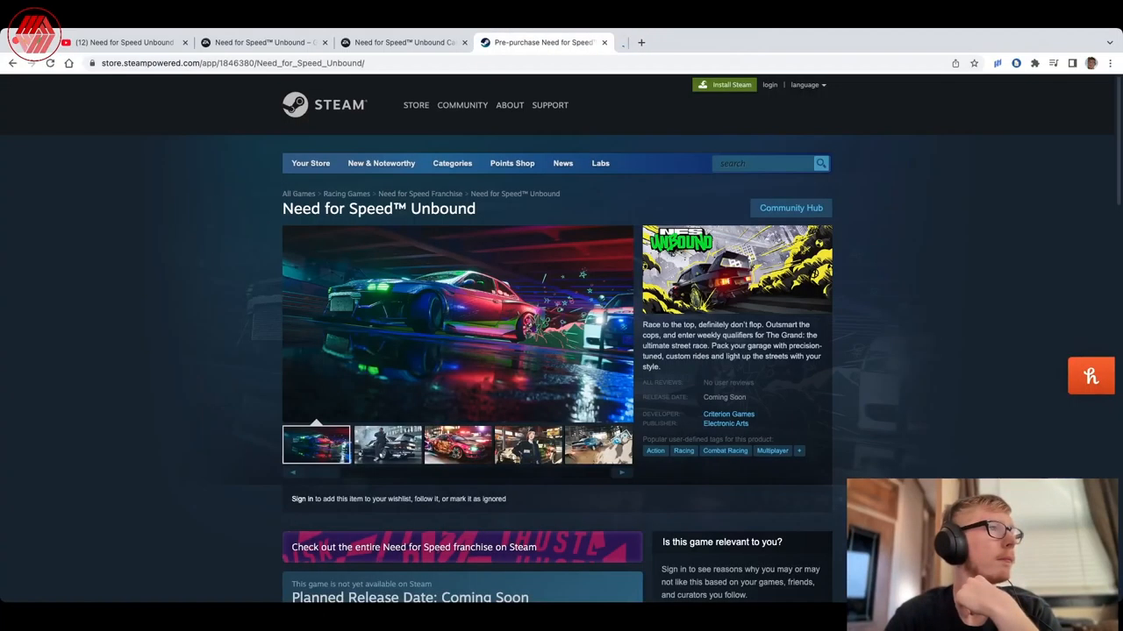
scroll("down", 3)
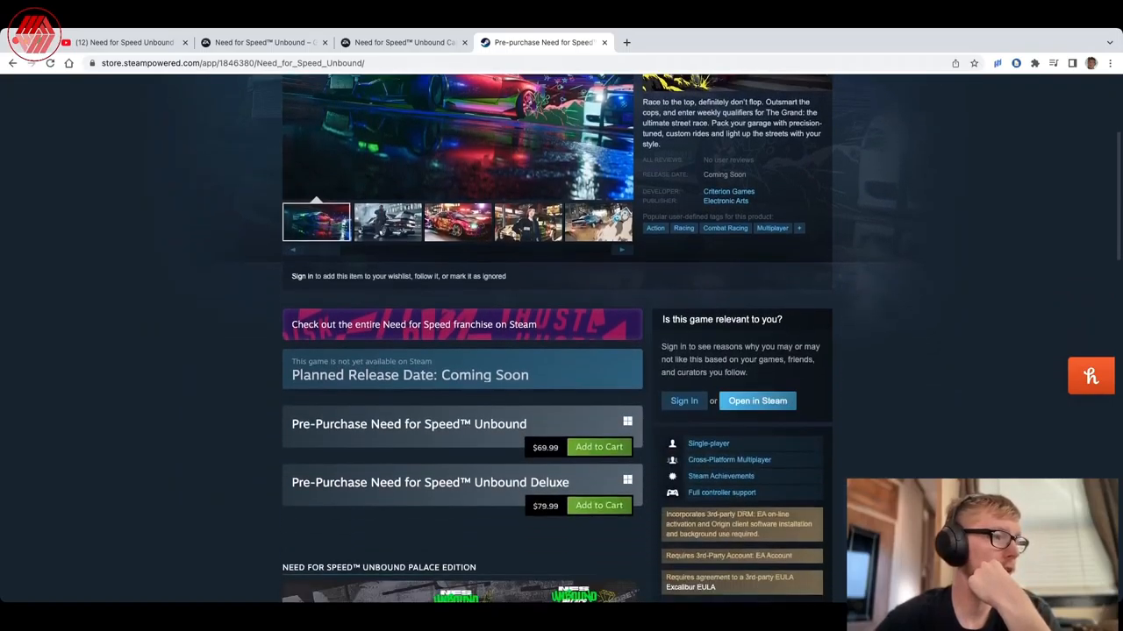
scroll("down", 3)
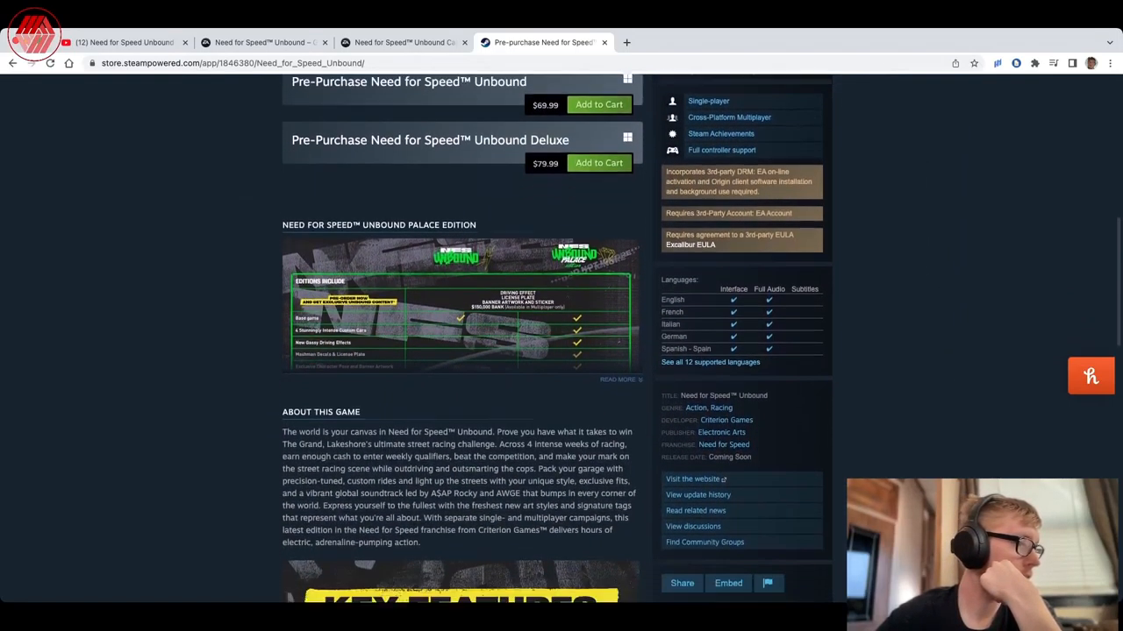
scroll("down", 3)
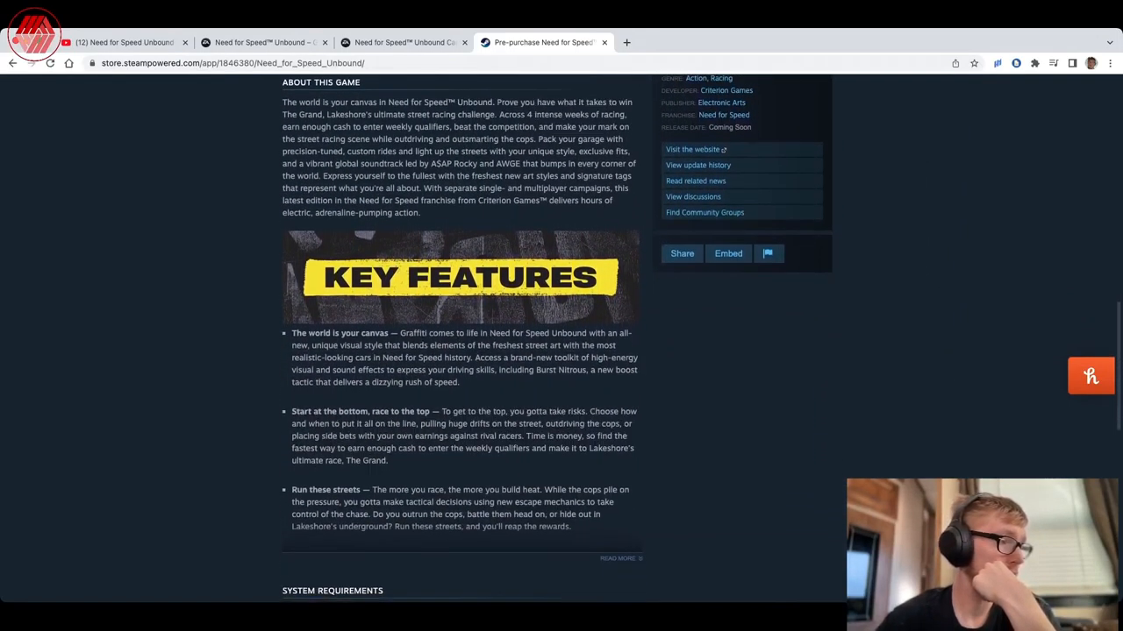
scroll("down", 3)
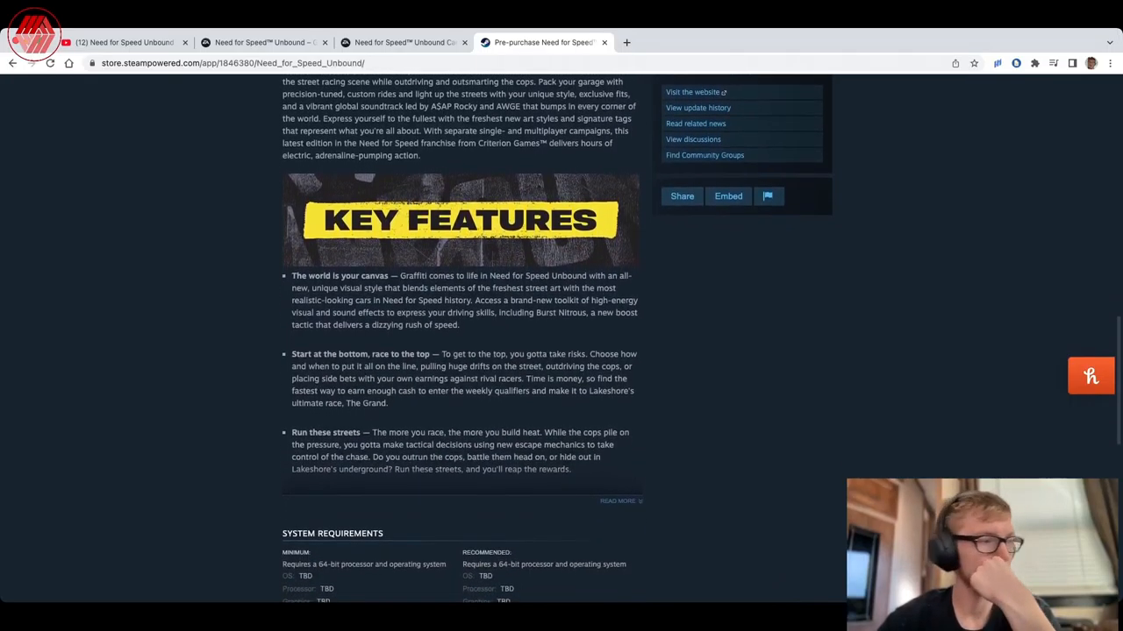
scroll("down", 3)
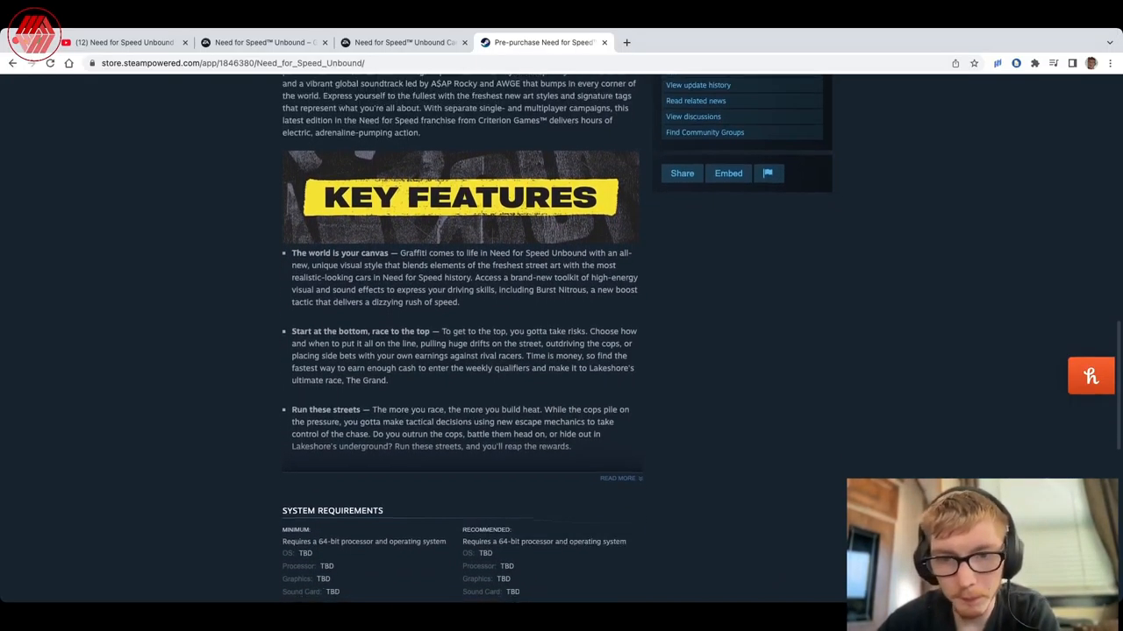
scroll("down", 3)
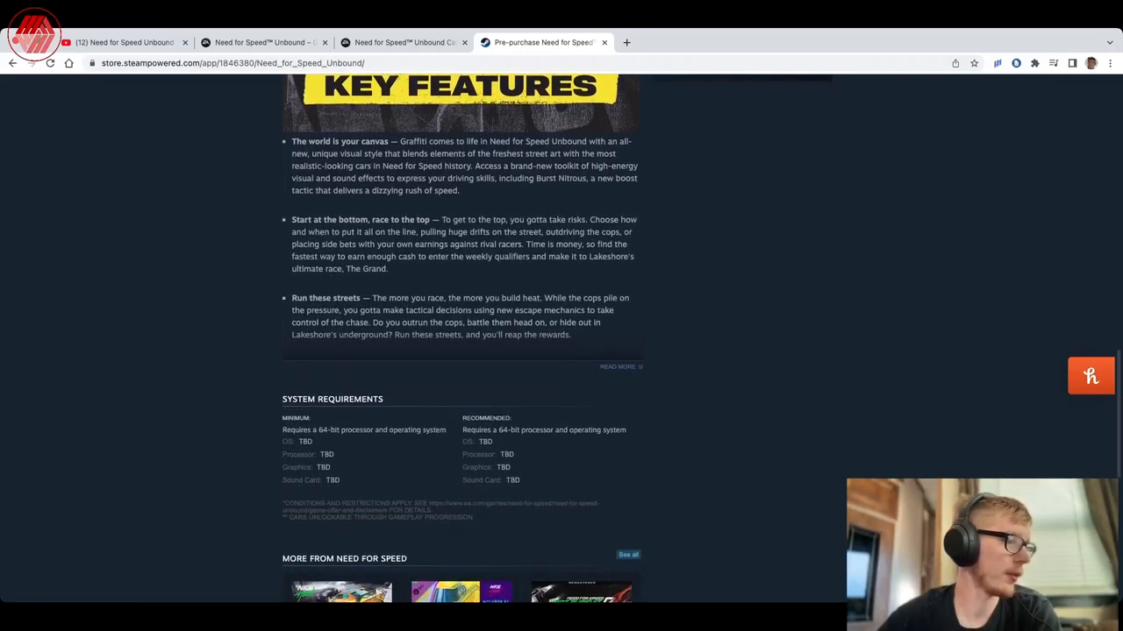
scroll("down", 3)
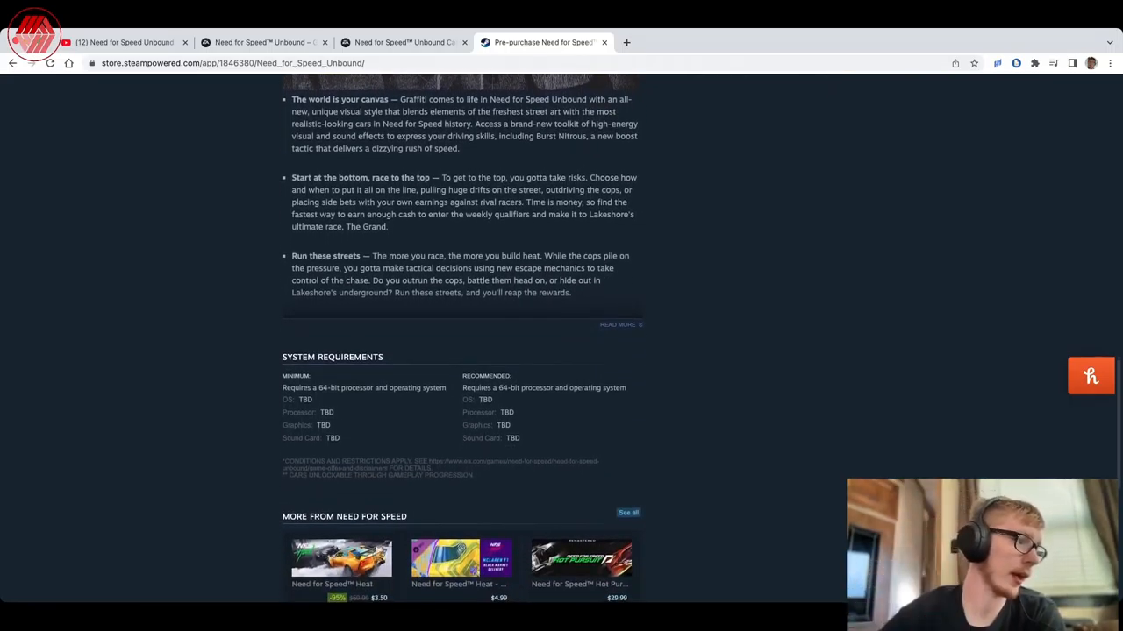
scroll("down", 3)
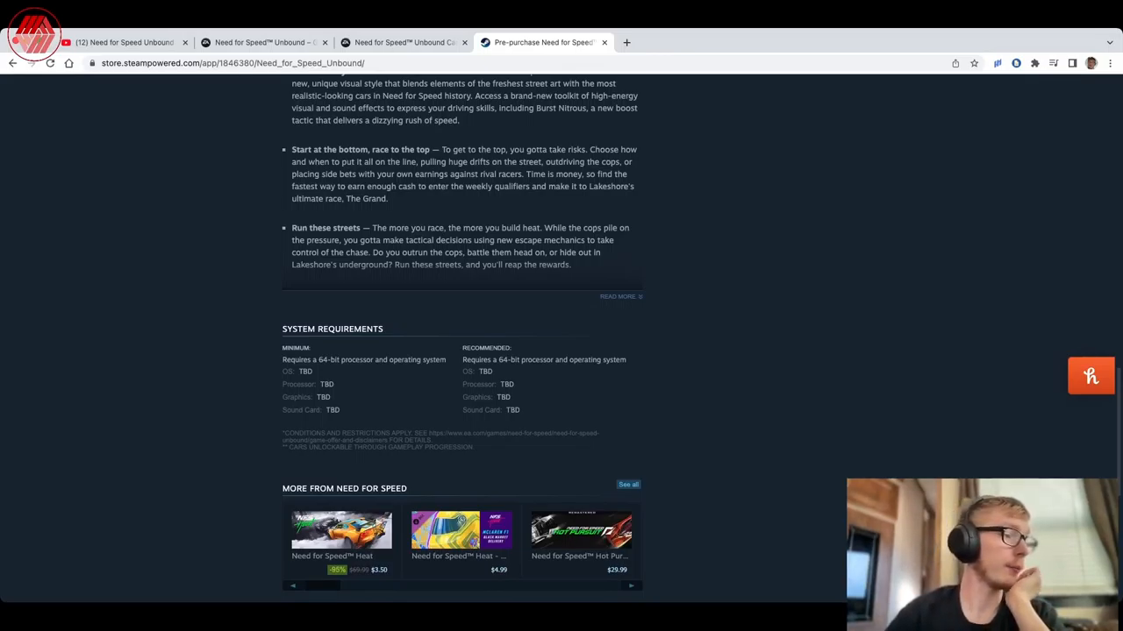
- Go to the Need for Speed Heat store page from the More From Need for Speed tiles
left_click(340, 529)
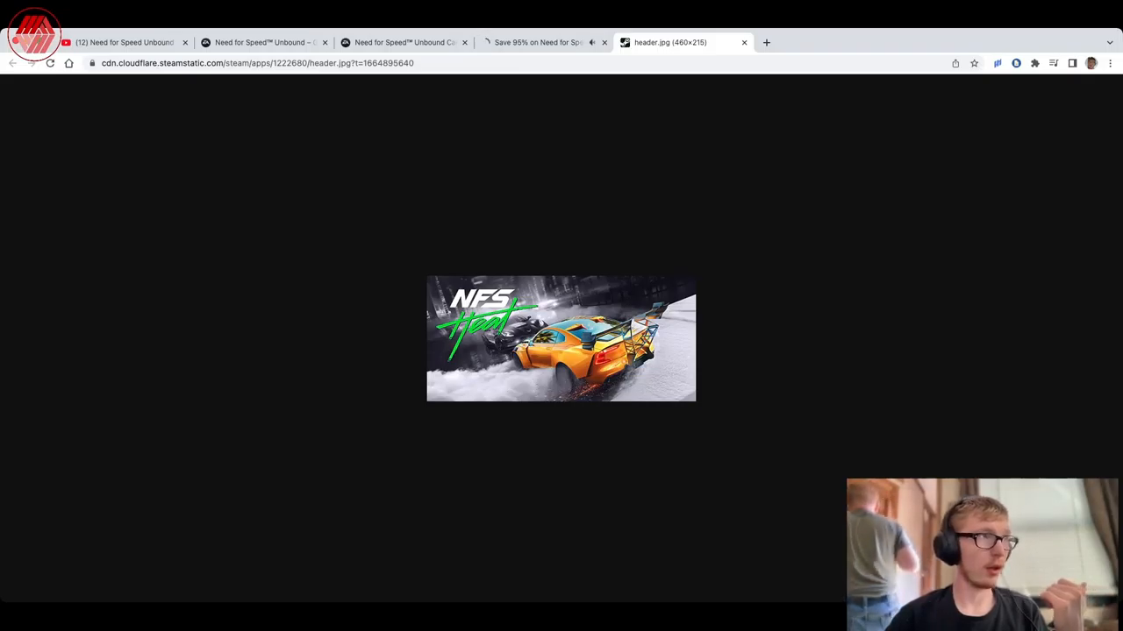
- Leave the Steam pages and return to the EA Need for Speed Unbound car list
left_click(603, 42)
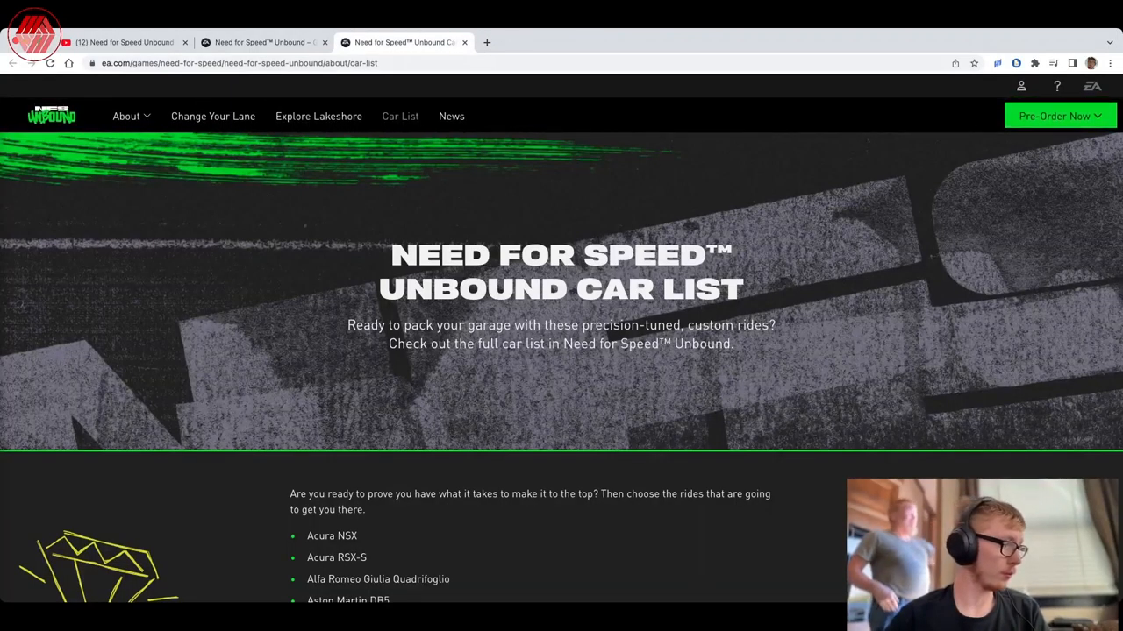
- Read the Unbound car list from the Acura NSX down through the BMW models
scroll("down", 3)
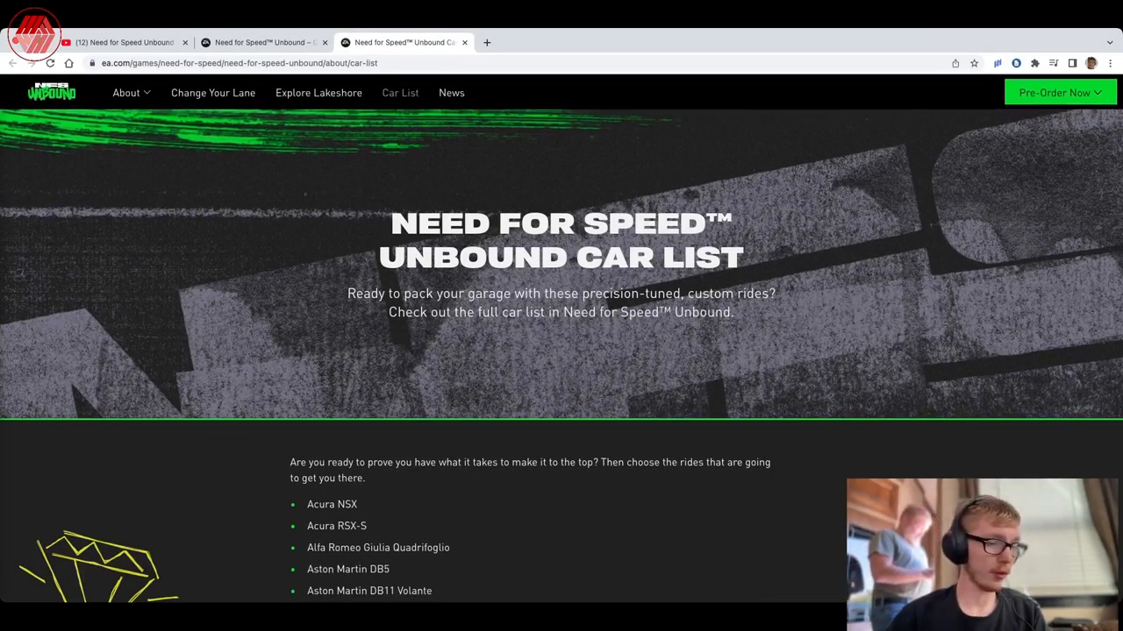
scroll("down", 3)
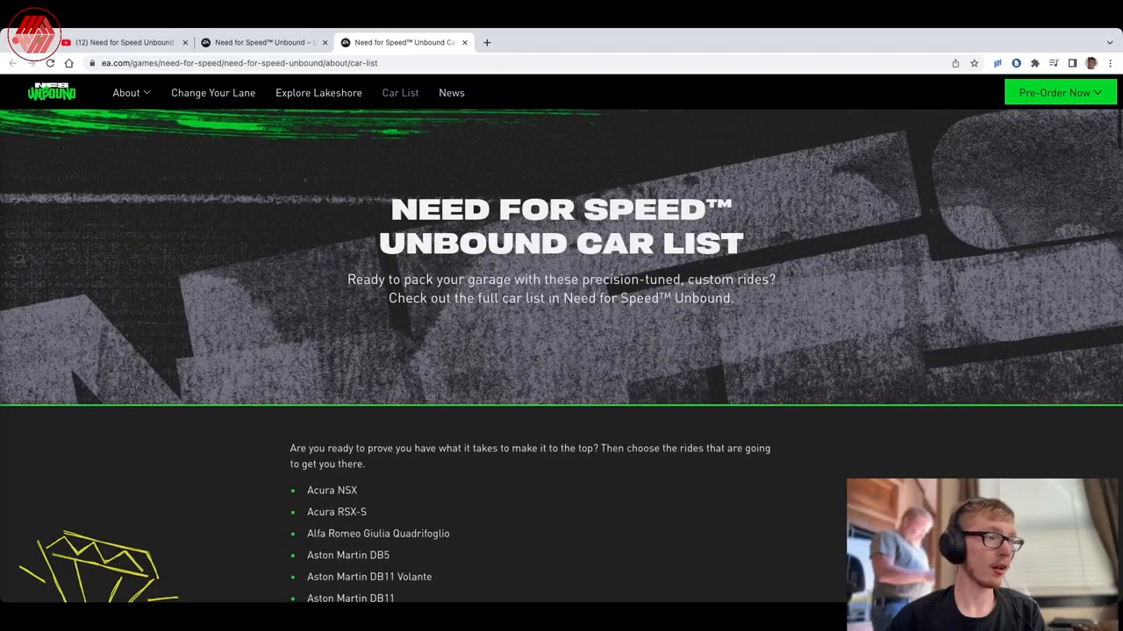
scroll("down", 3)
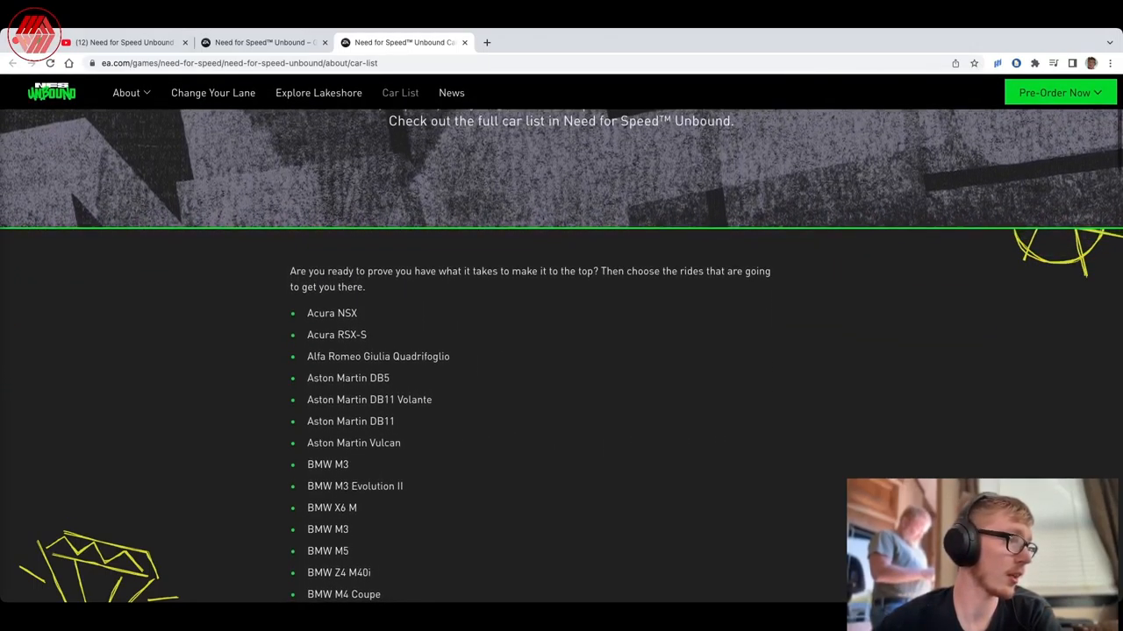
scroll("down", 3)
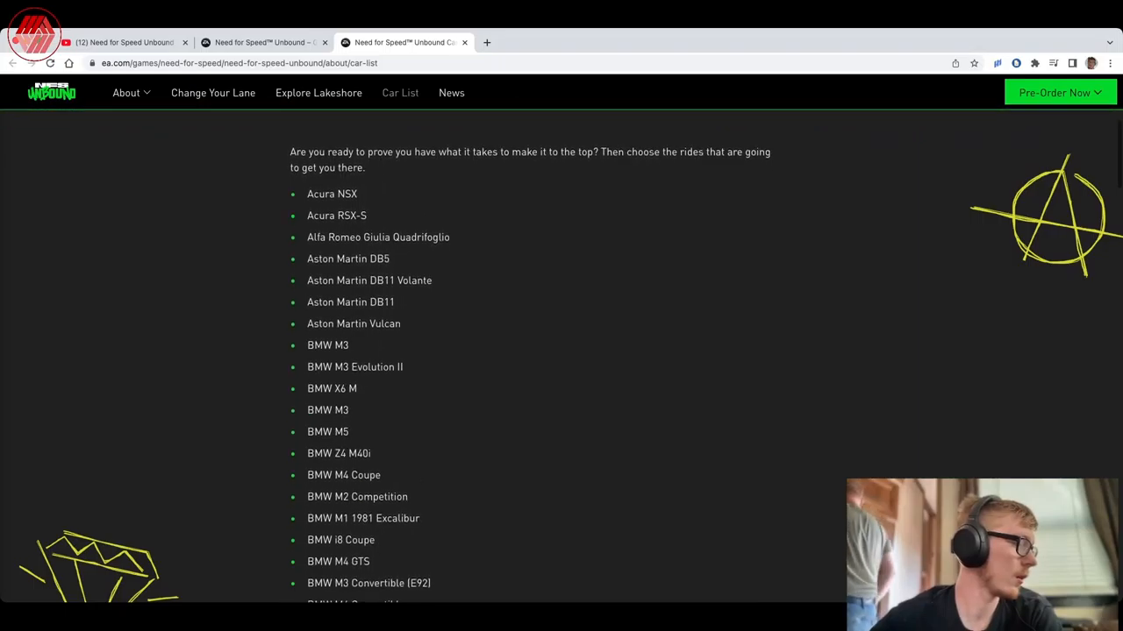
scroll("down", 3)
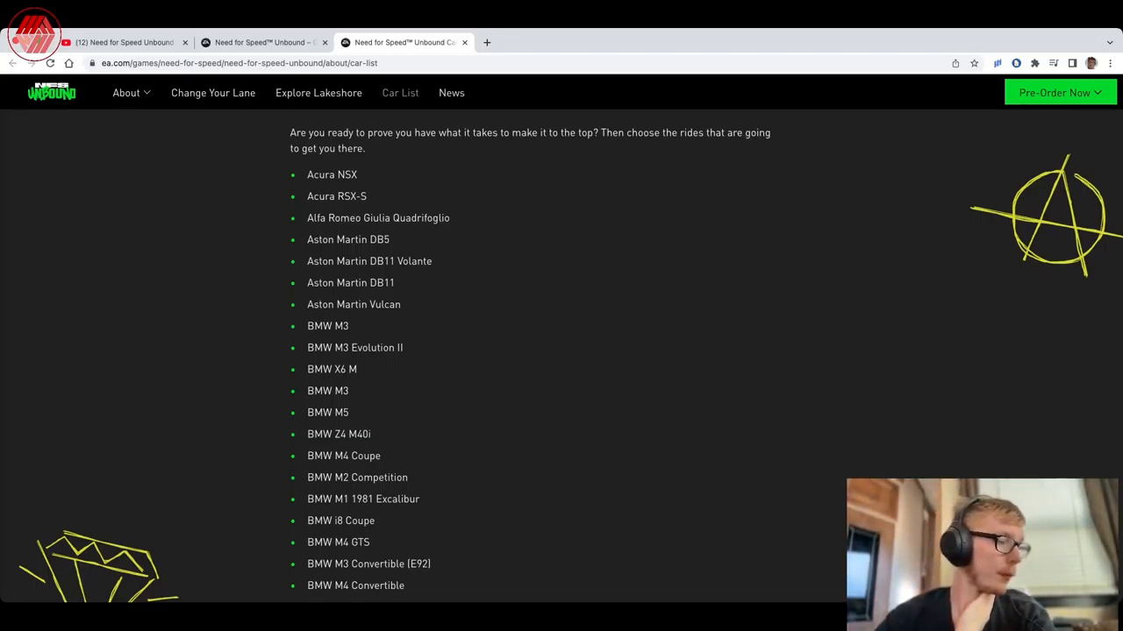
scroll("down", 3)
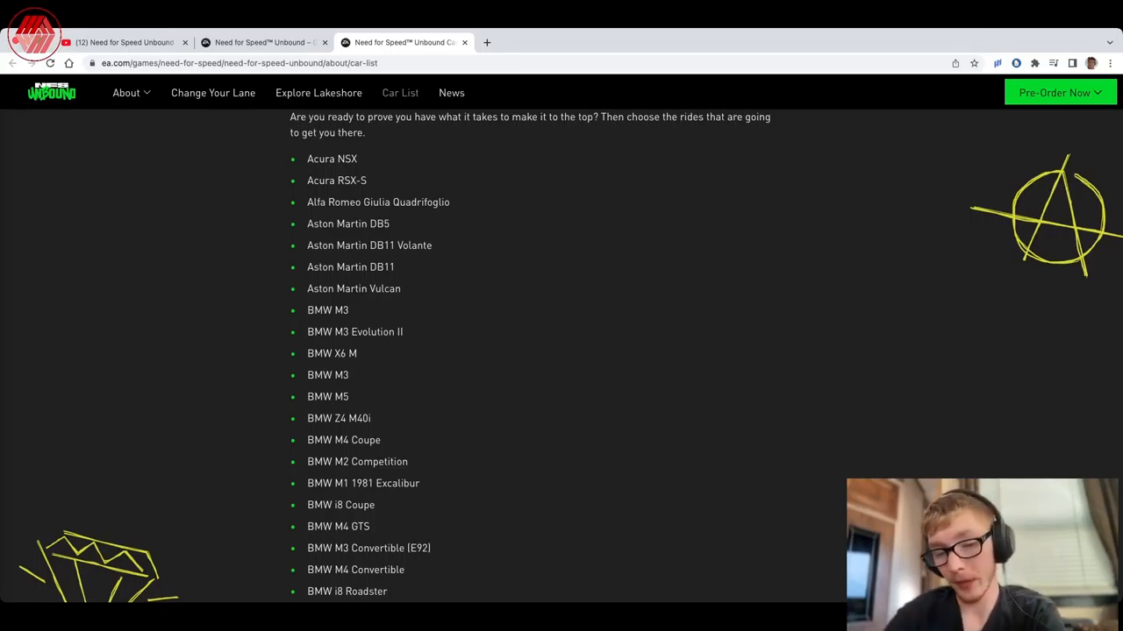